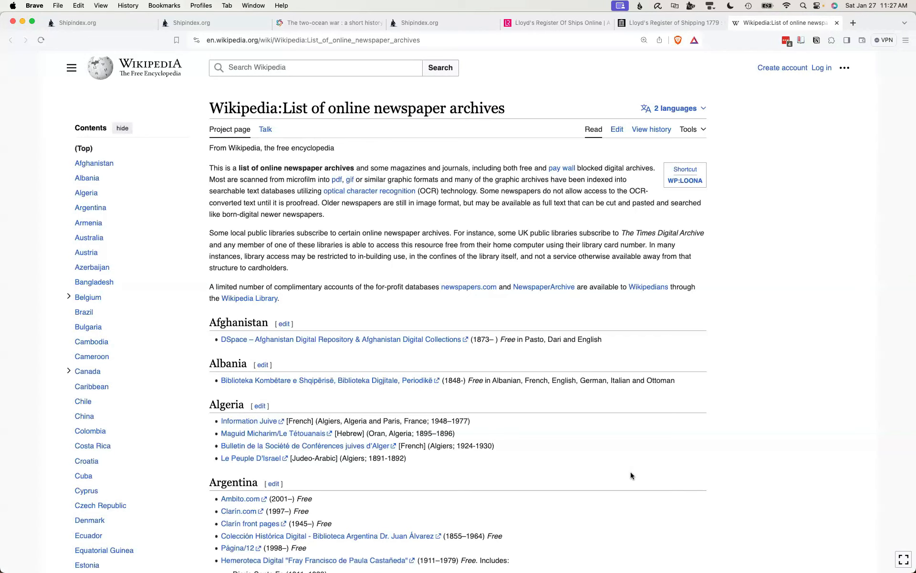
Scroll down through the Chronicling America home page to reach the search form
scroll("down", 3)
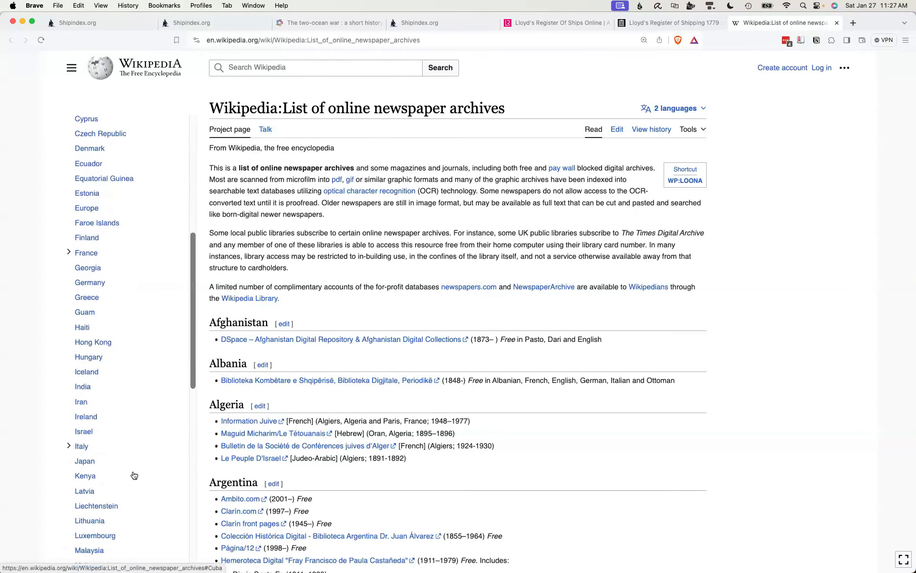
scroll("down", 3)
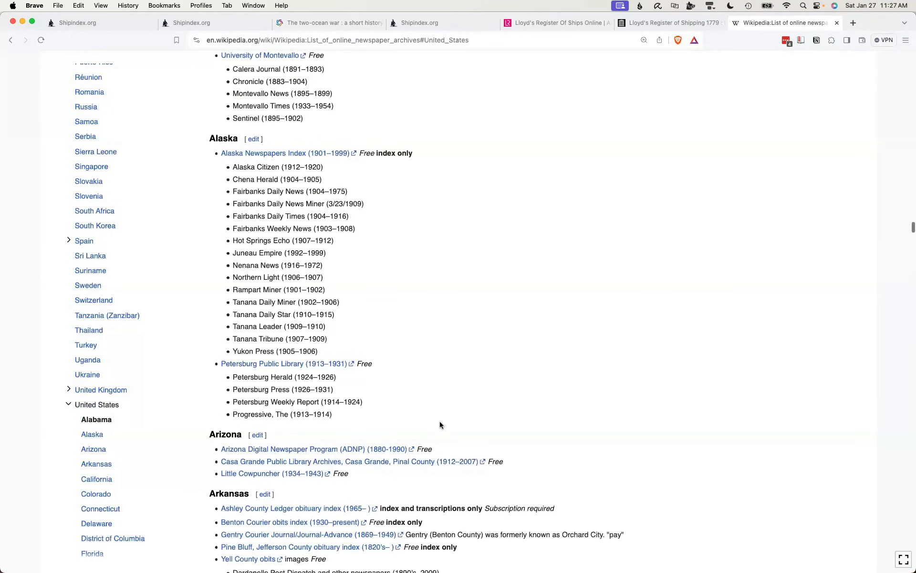
scroll("down", 3)
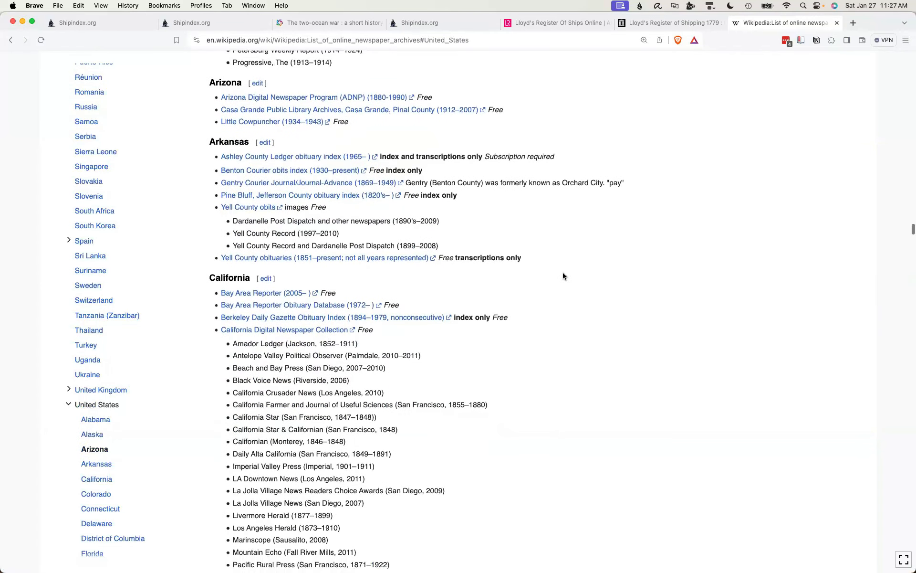
scroll("down", 3)
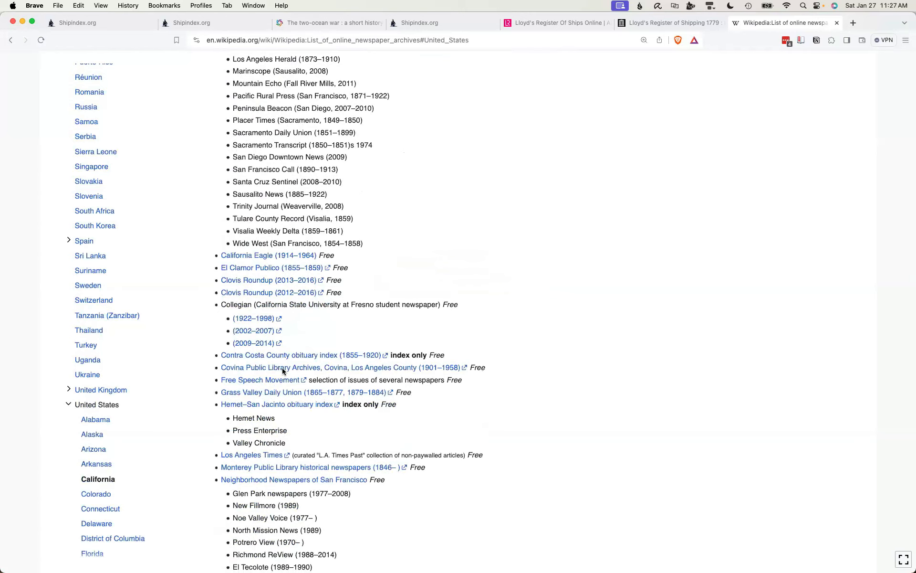
scroll("down", 3)
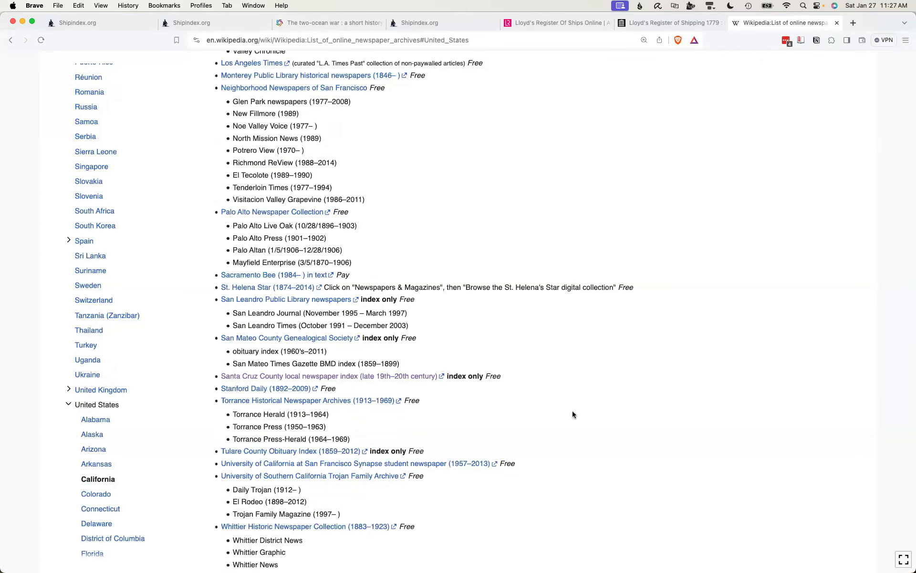
scroll("down", 3)
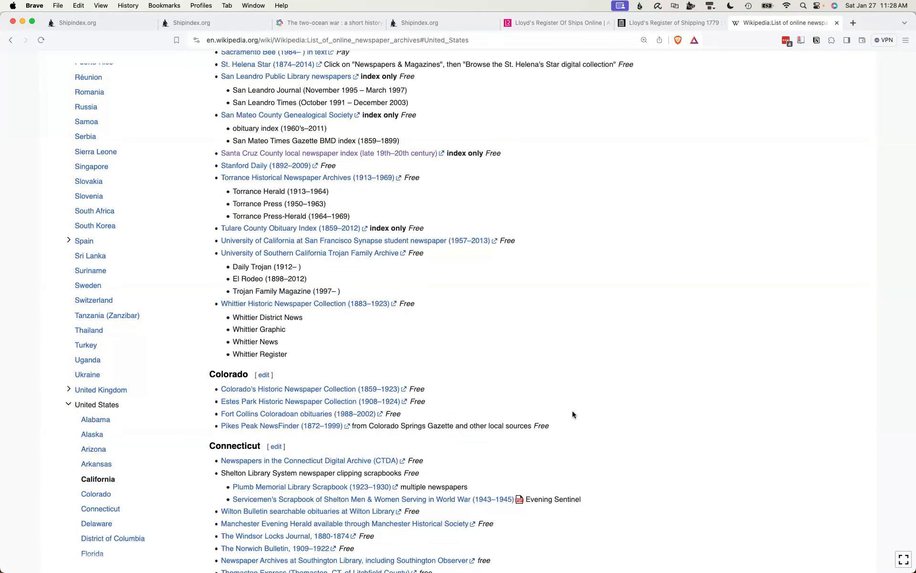
scroll("down", 3)
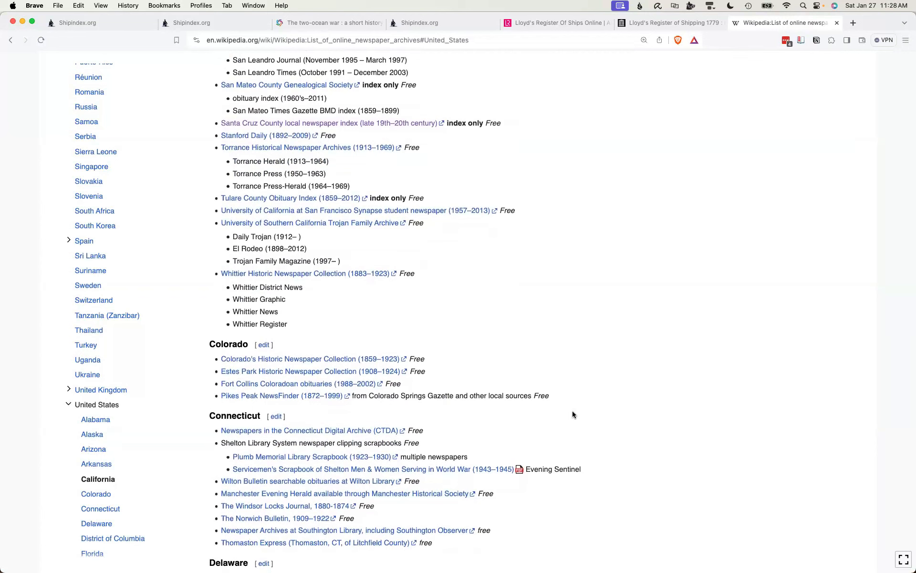
mouse_move(579, 411)
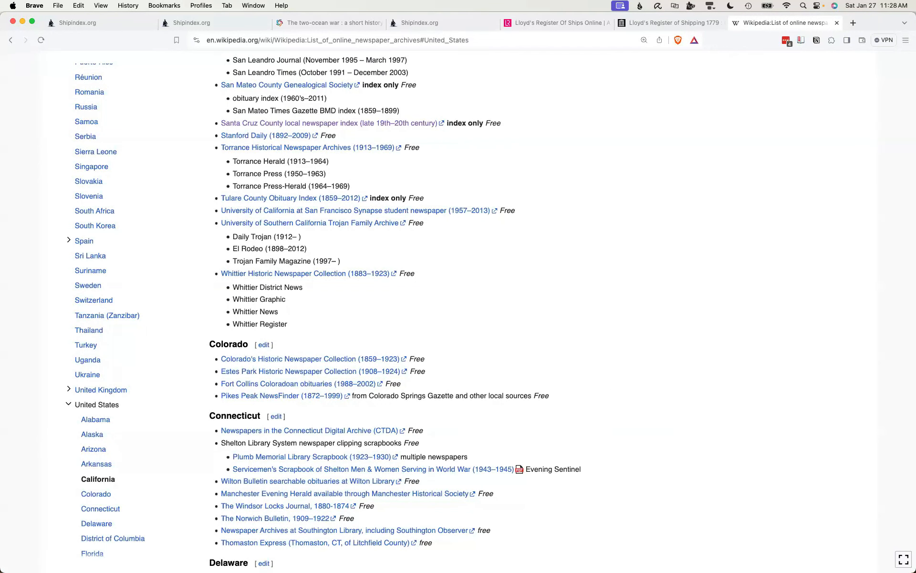
scroll("down", 3)
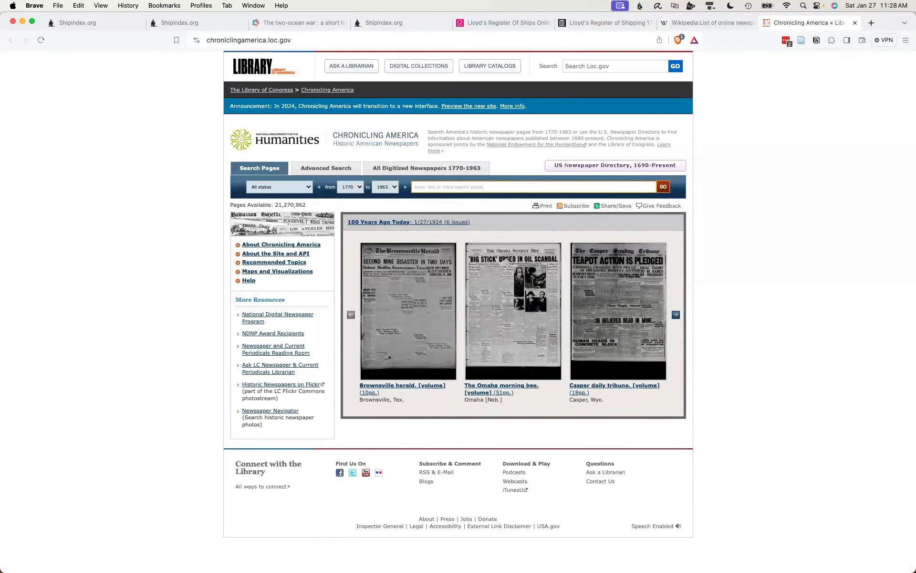
mouse_move(366, 246)
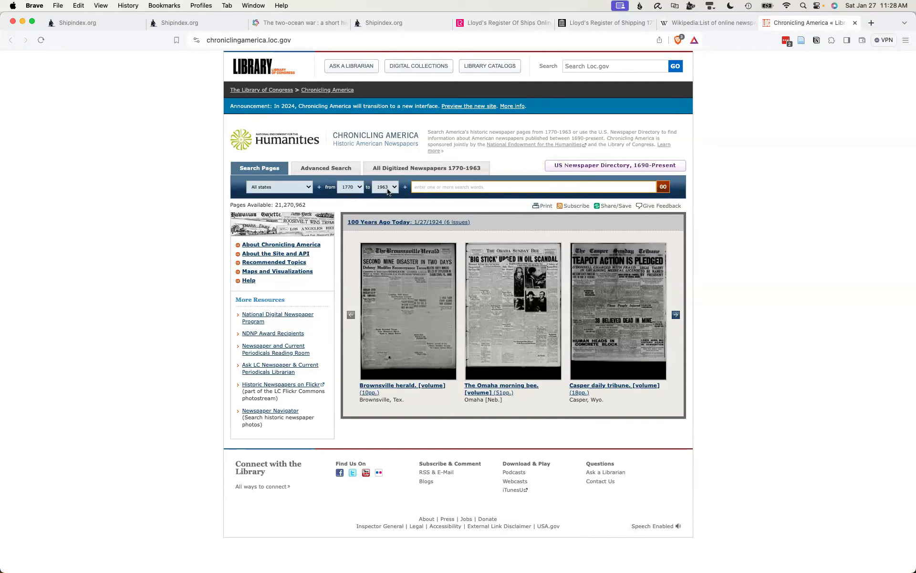
Enter 'schooner mary anna' as search words and limit the state to Maryland
left_click(526, 186)
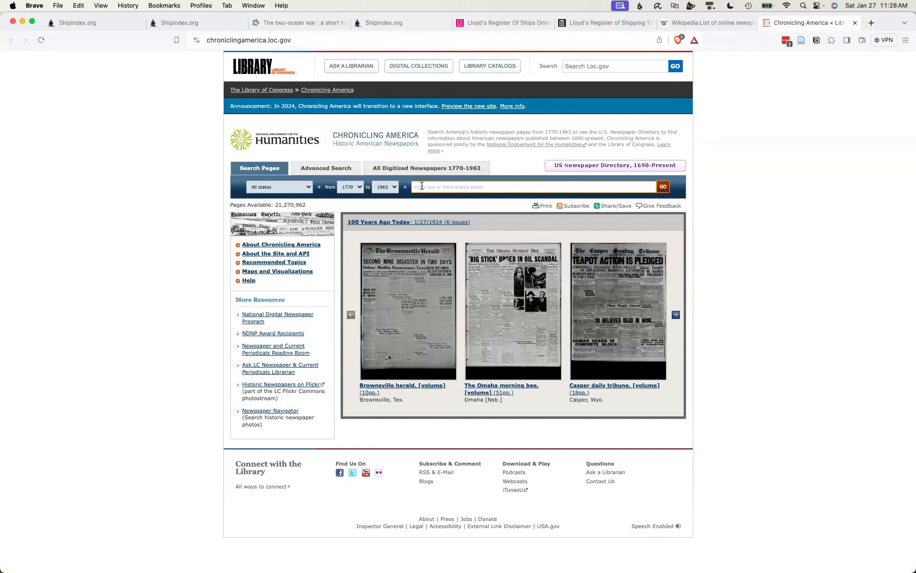
type("schooner mary anna")
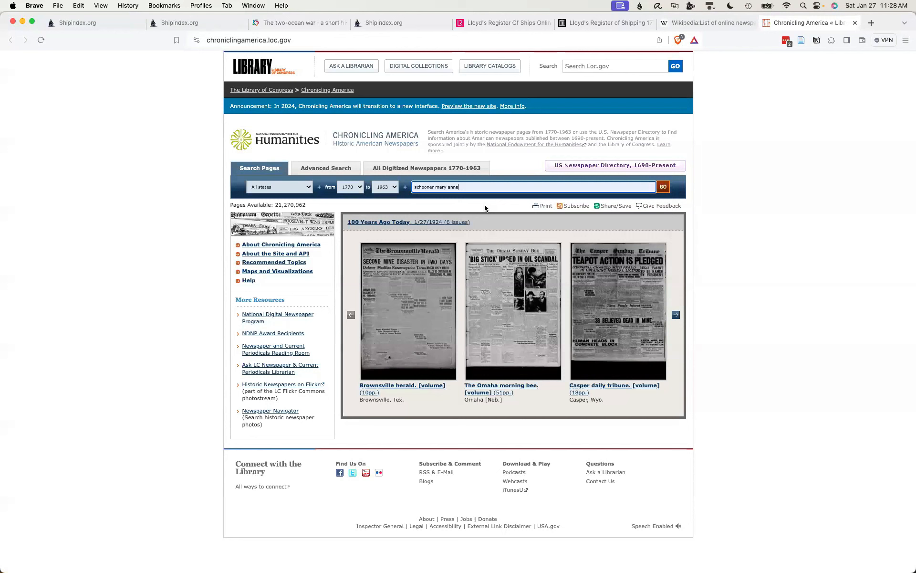
left_click(279, 186)
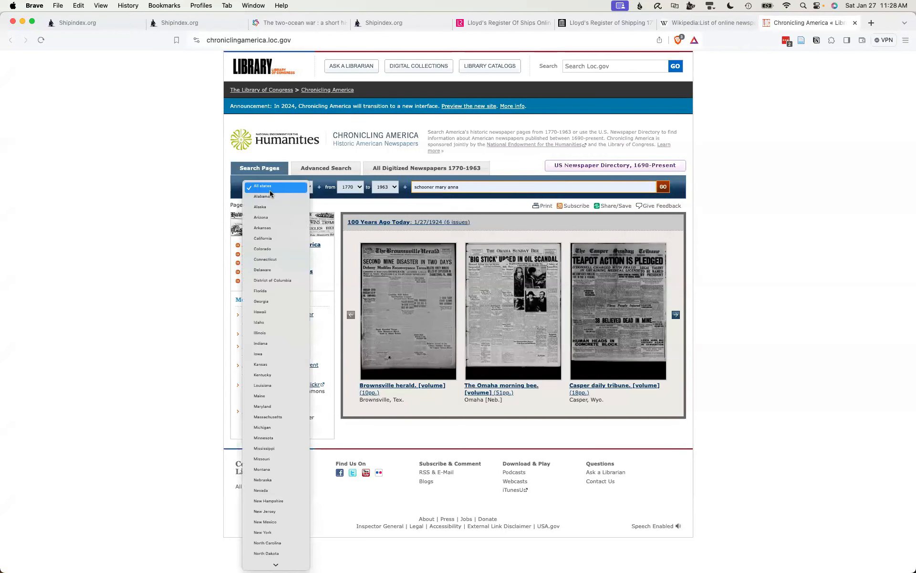
left_click(279, 186)
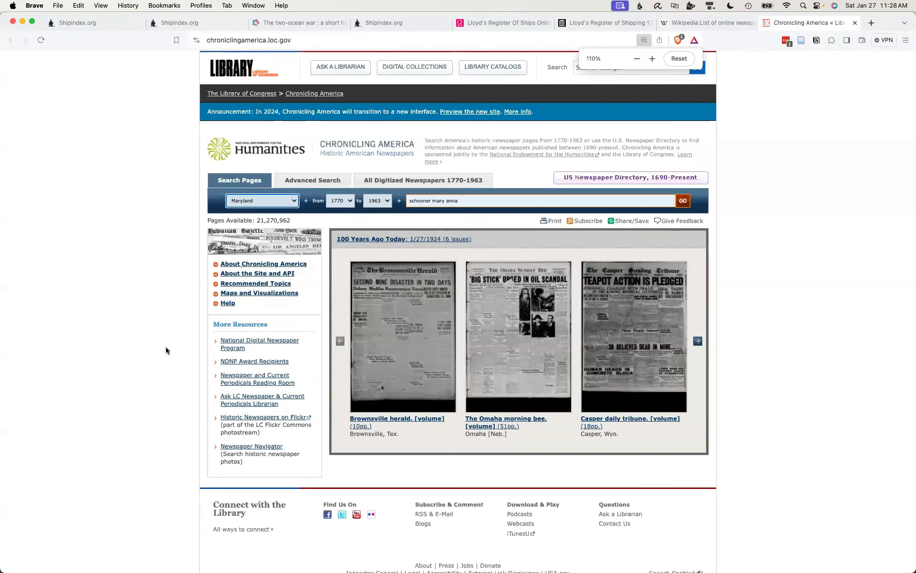
left_click(652, 58)
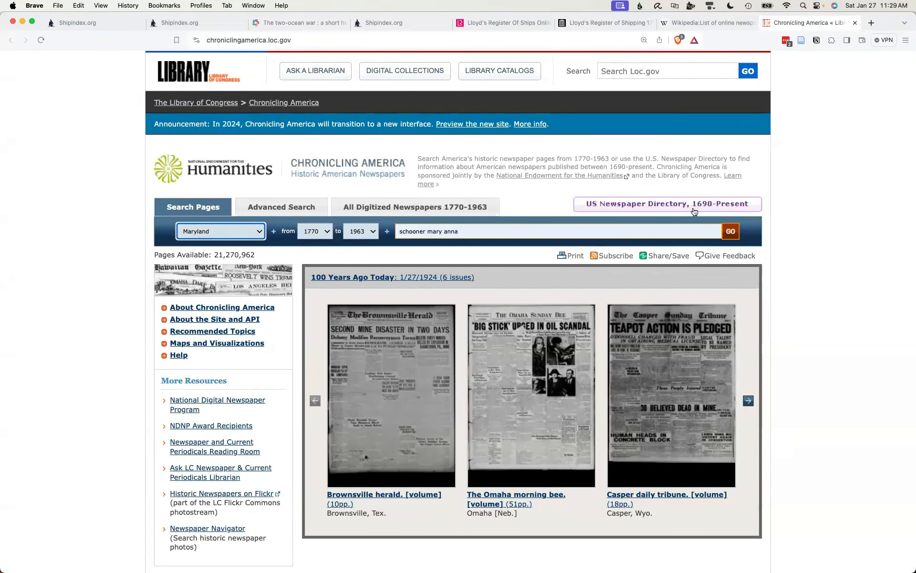
Run the search, listing 8 Maryland pages containing 'schooner mary anna'
left_click(730, 231)
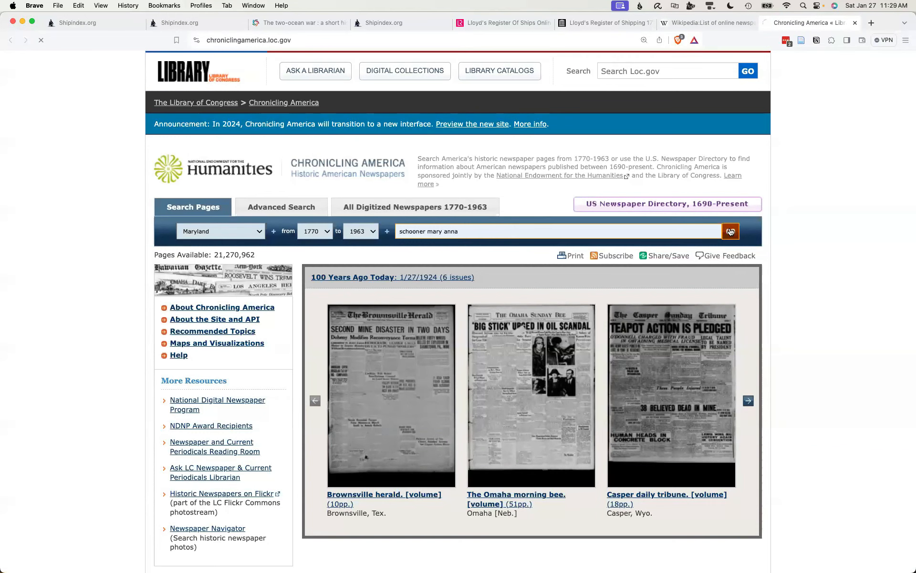
left_click(730, 231)
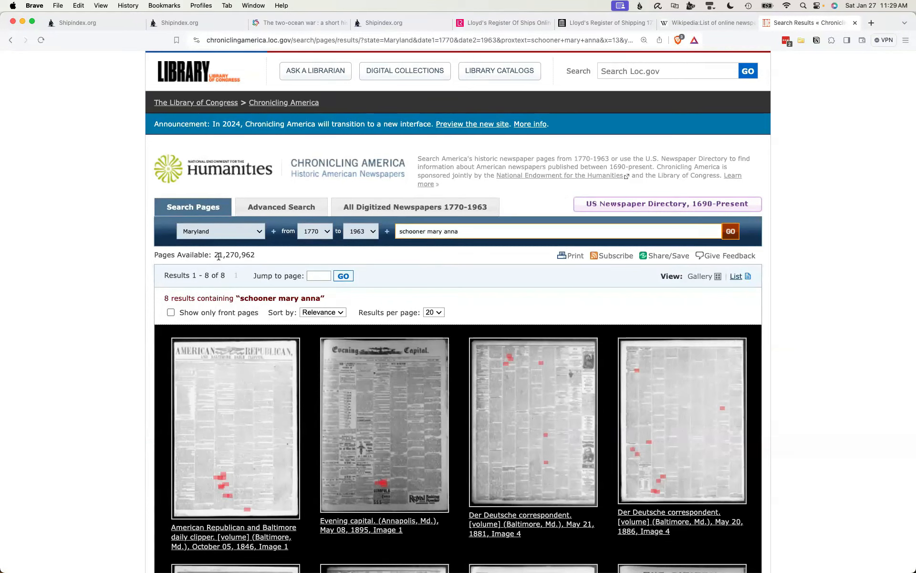
mouse_move(74, 327)
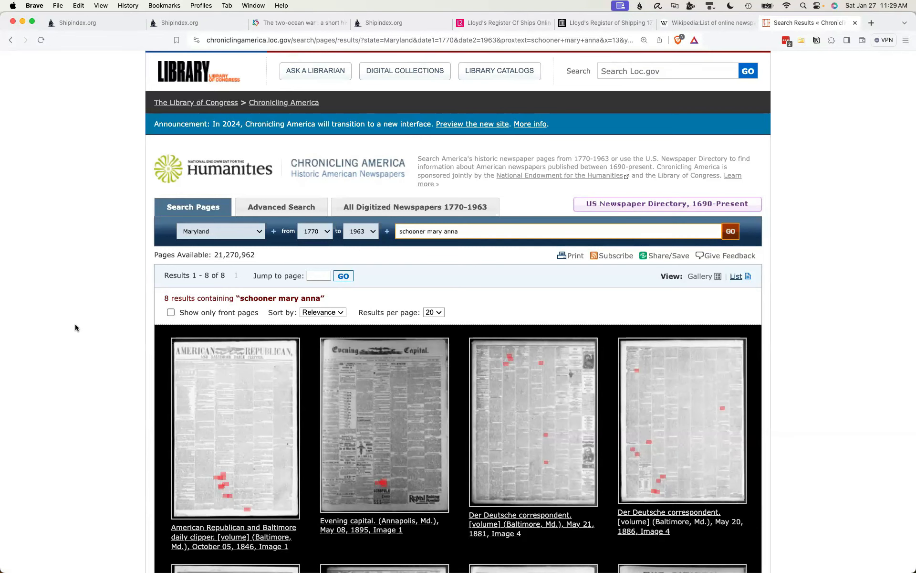
scroll("down", 3)
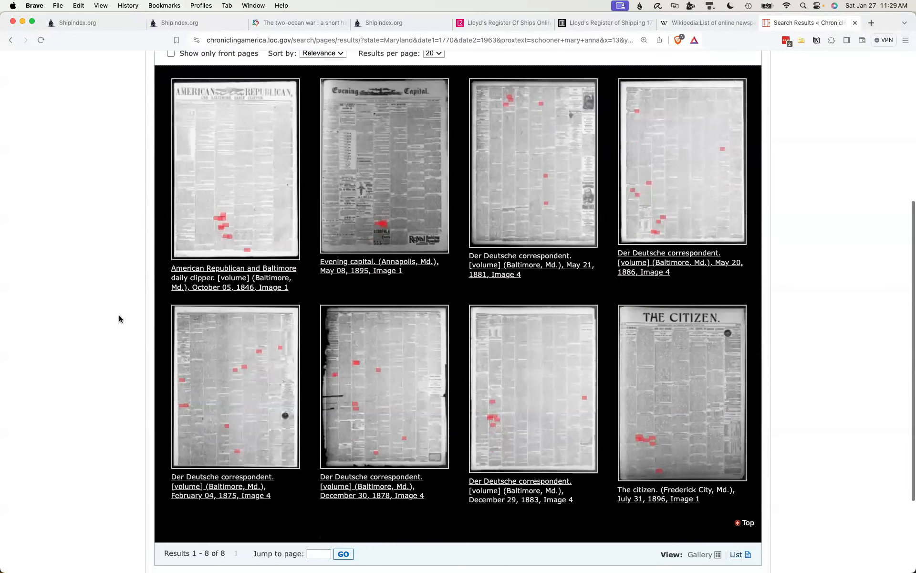
mouse_move(270, 486)
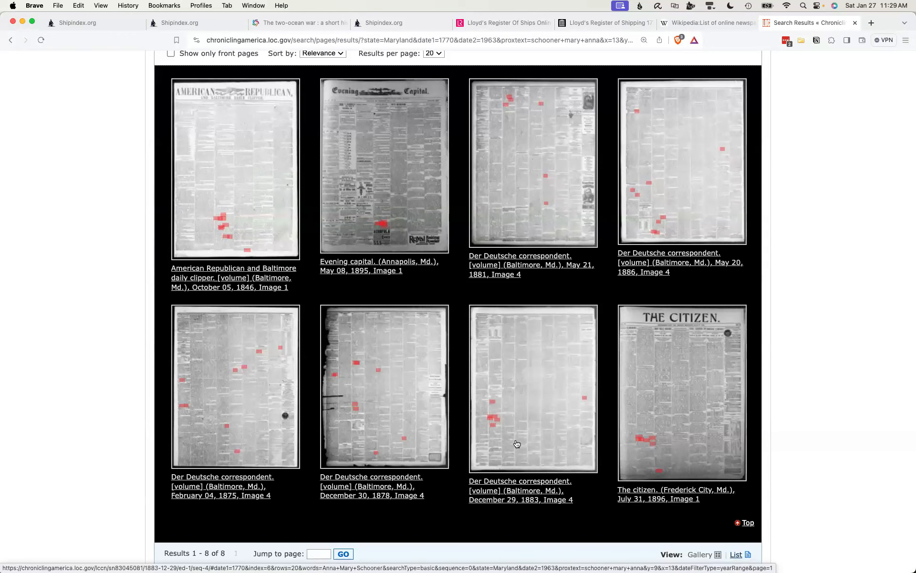
Open the Evening Capital May 8, 1895 page and move to the 'Sale of a Schooner' article
left_click(384, 163)
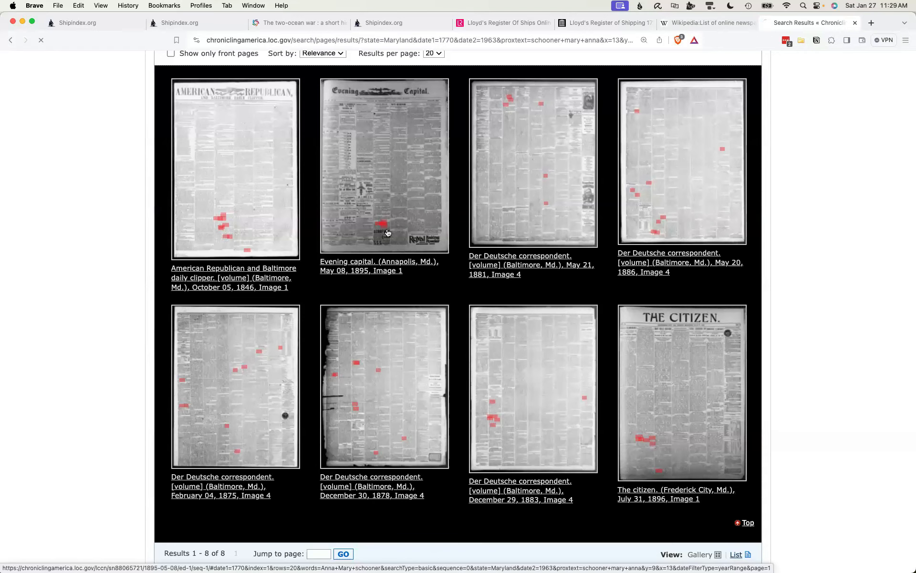
left_click(384, 162)
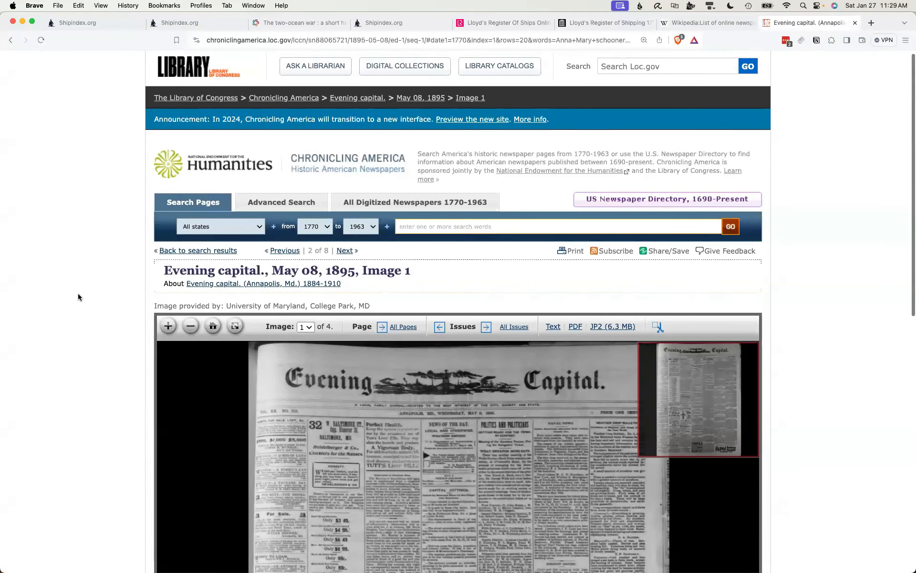
scroll("down", 3)
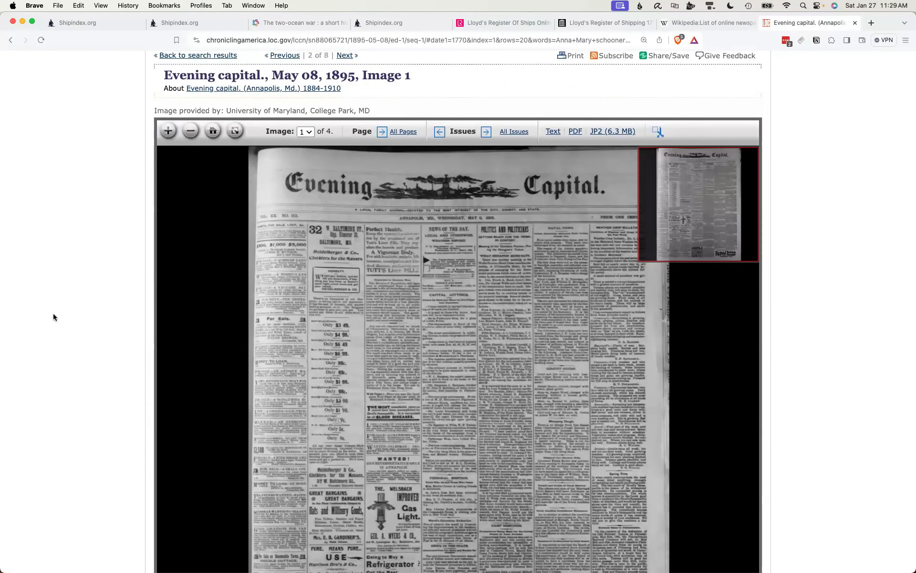
scroll("down", 3)
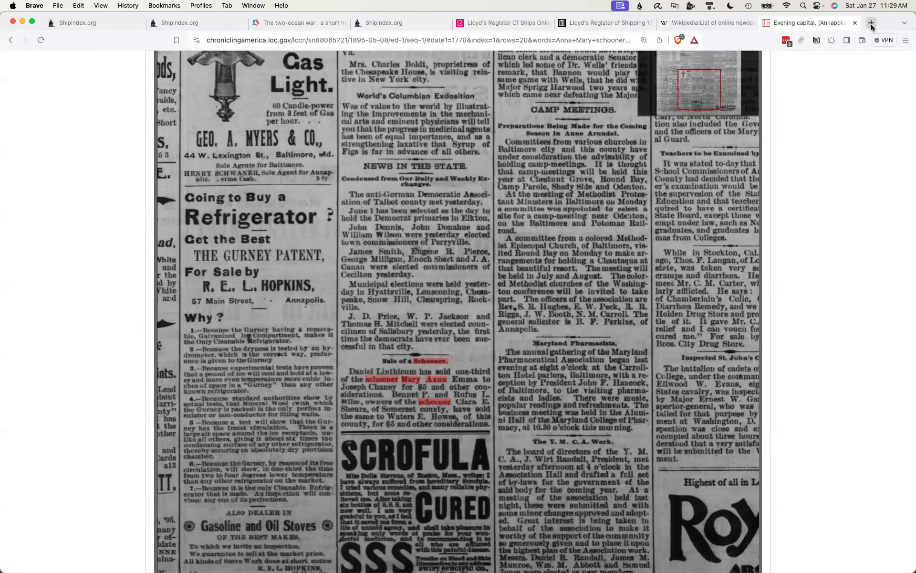
mouse_move(871, 25)
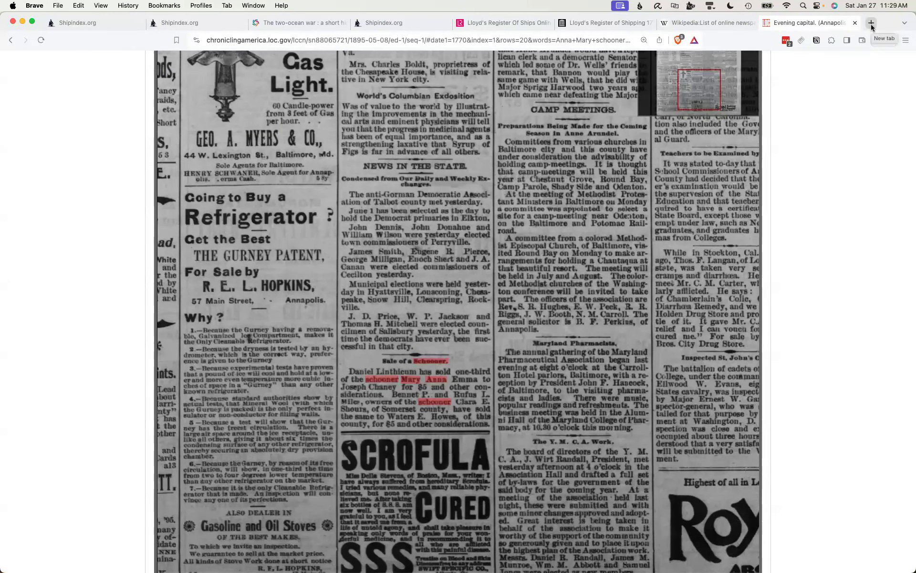
Open library.cornell.edu in a new tab
left_click(870, 23)
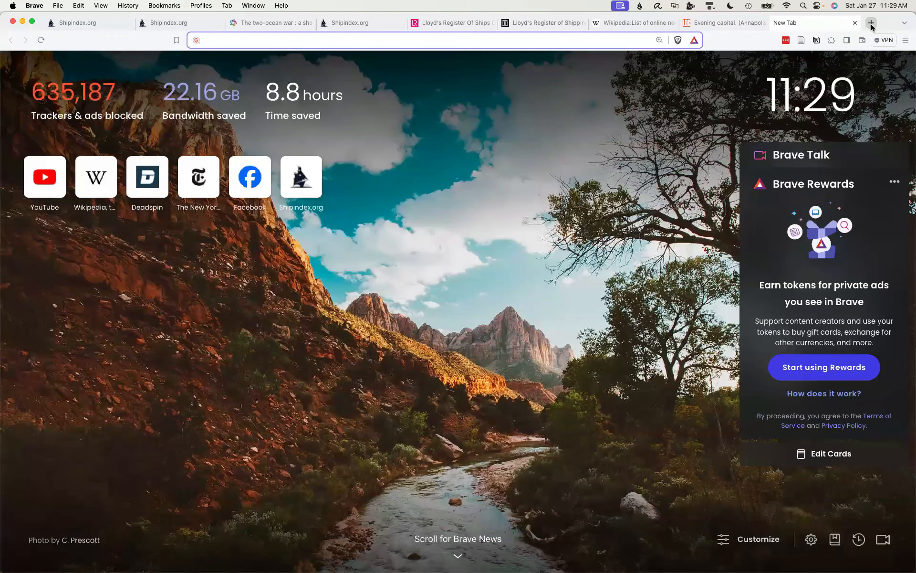
type("library.cornell.edu")
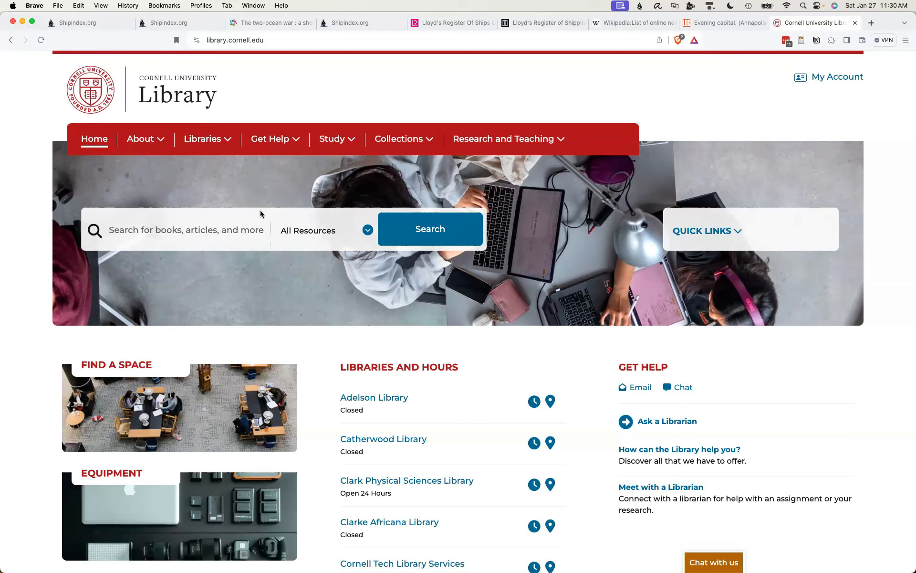
mouse_move(292, 238)
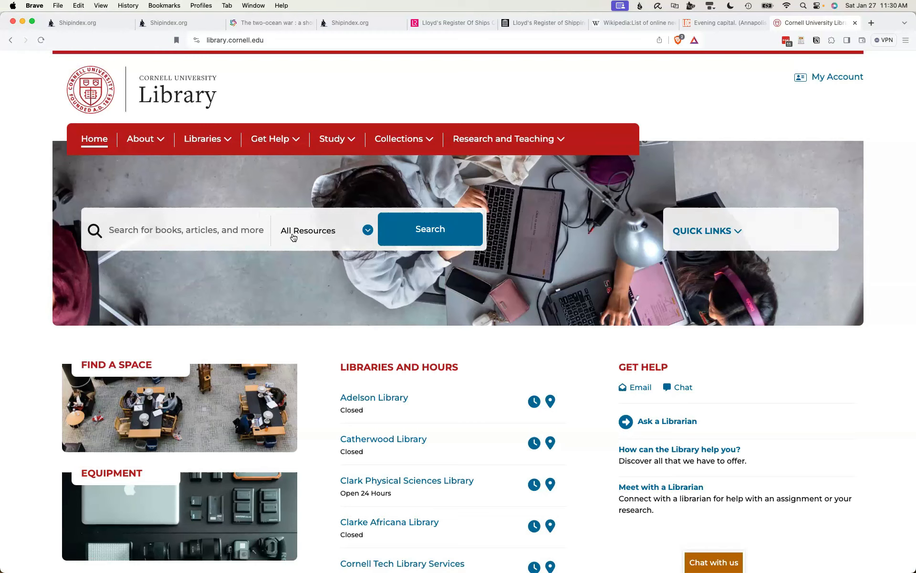
Search the library's Databases and browse Newspapers, Magazines and Current Events
left_click(324, 230)
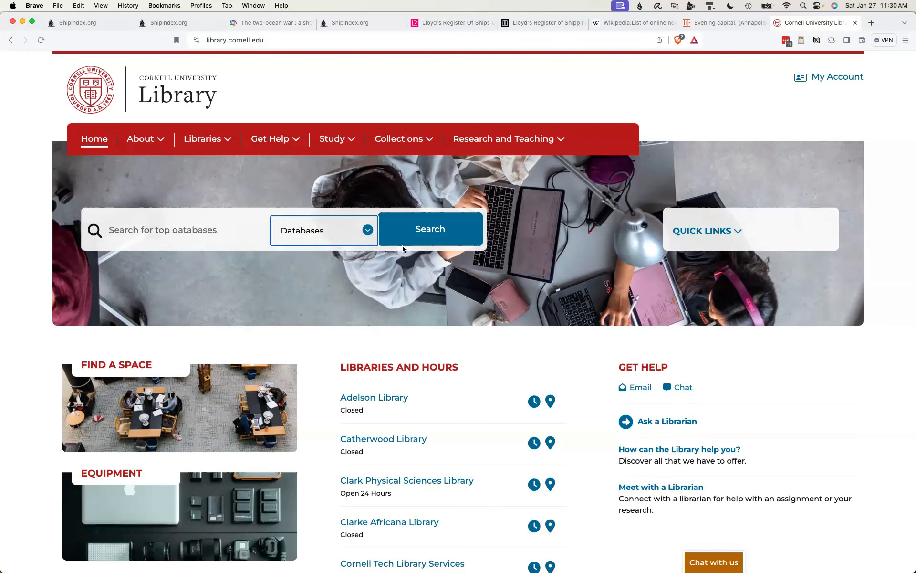
left_click(429, 228)
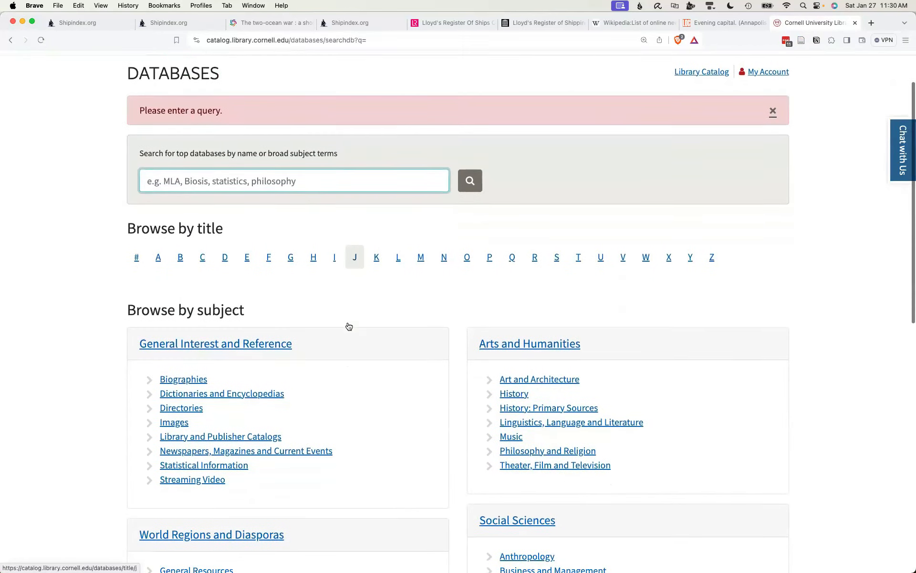
scroll("down", 3)
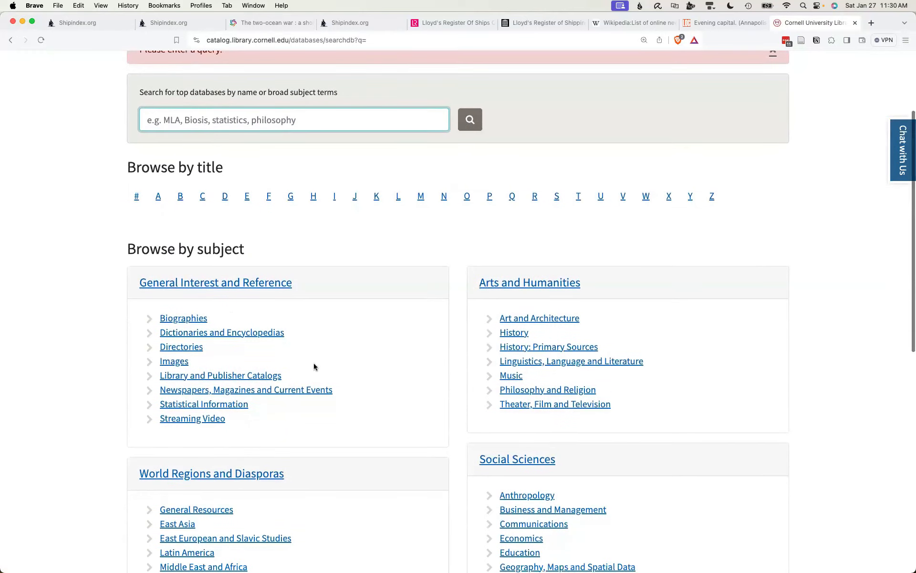
left_click(245, 389)
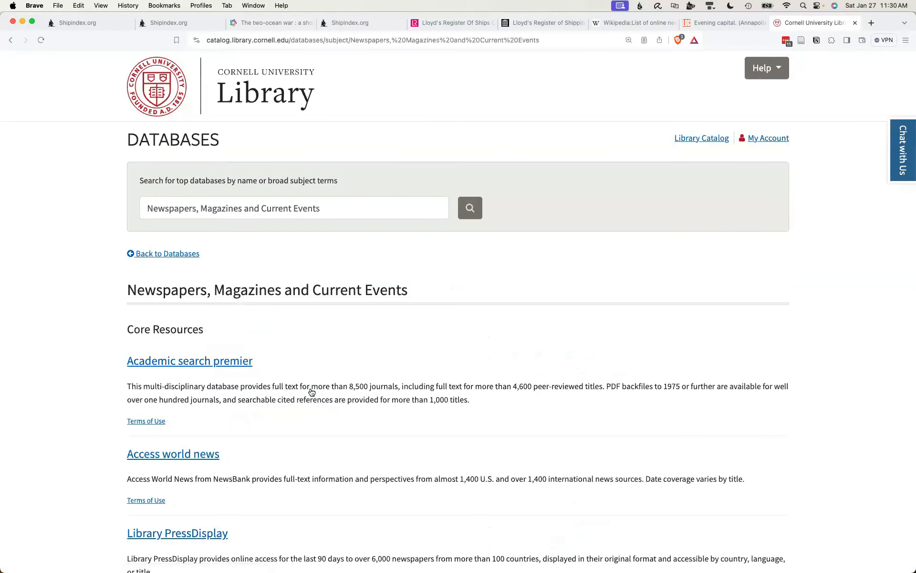
Open ProQuest Historical Newspapers and log in through the university
scroll("down", 3)
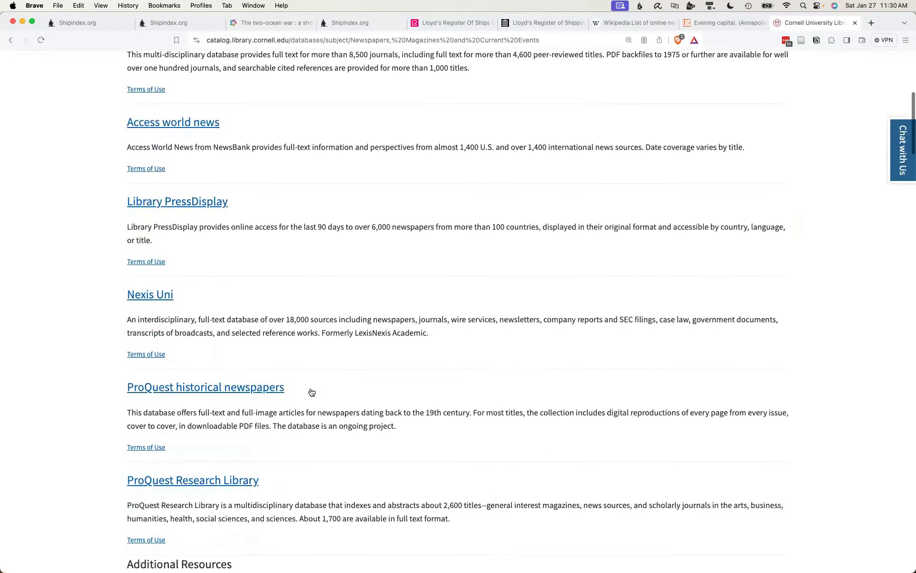
scroll("down", 3)
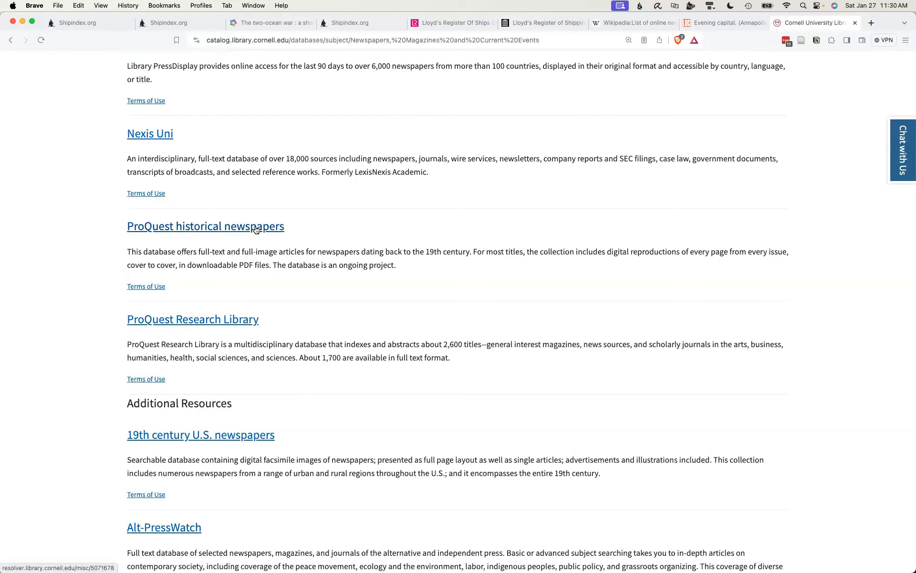
left_click(205, 226)
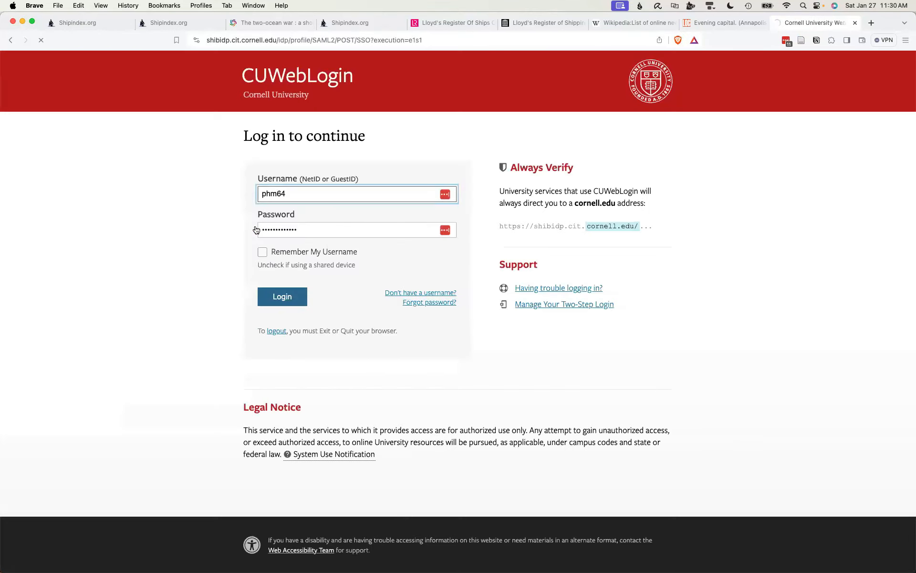
left_click(281, 296)
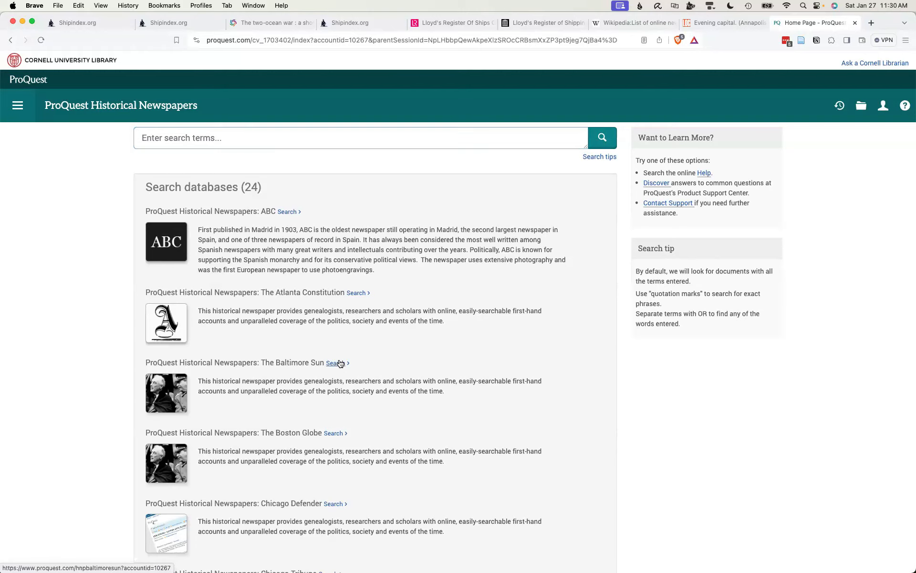
Search The Baltimore Sun archive for 'schooner mary anna', returning 3,302 results
left_click(334, 363)
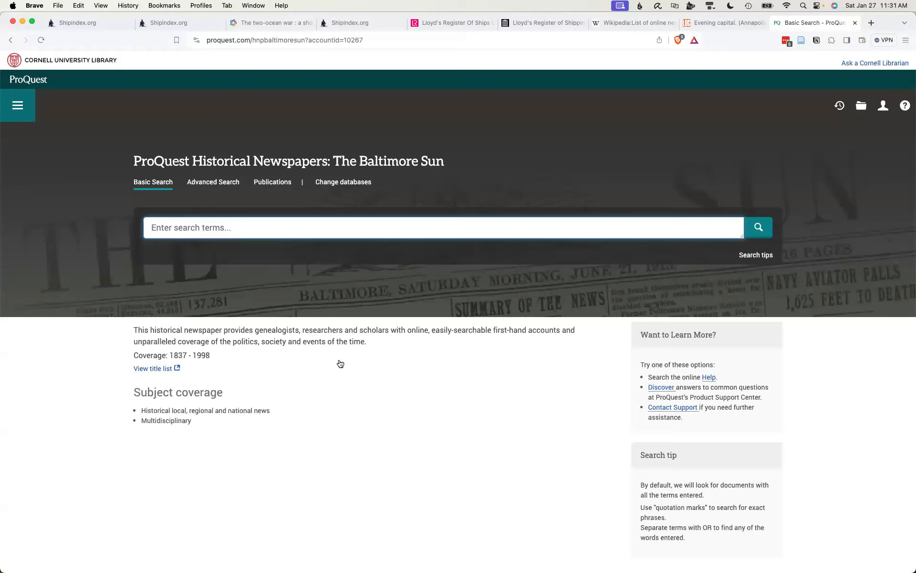
mouse_move(276, 276)
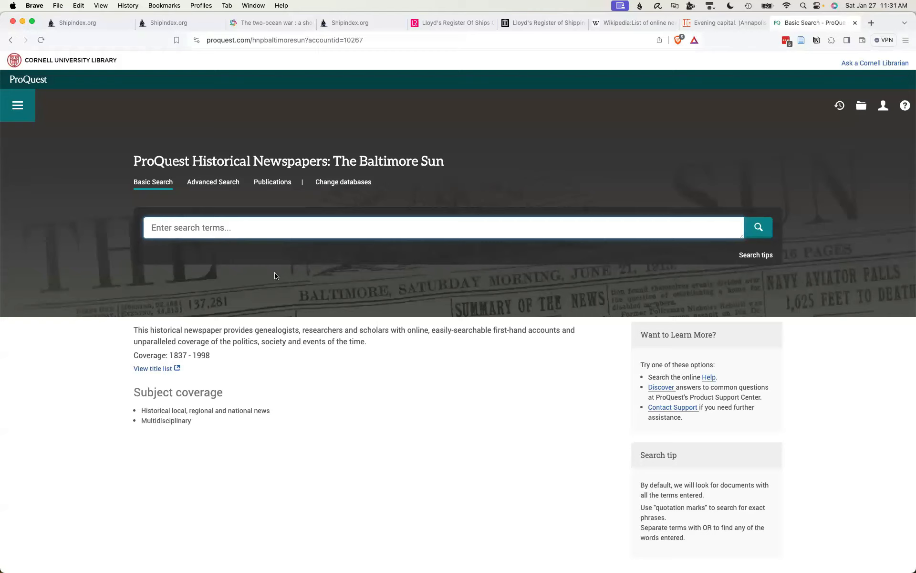
type("schooner mary anna")
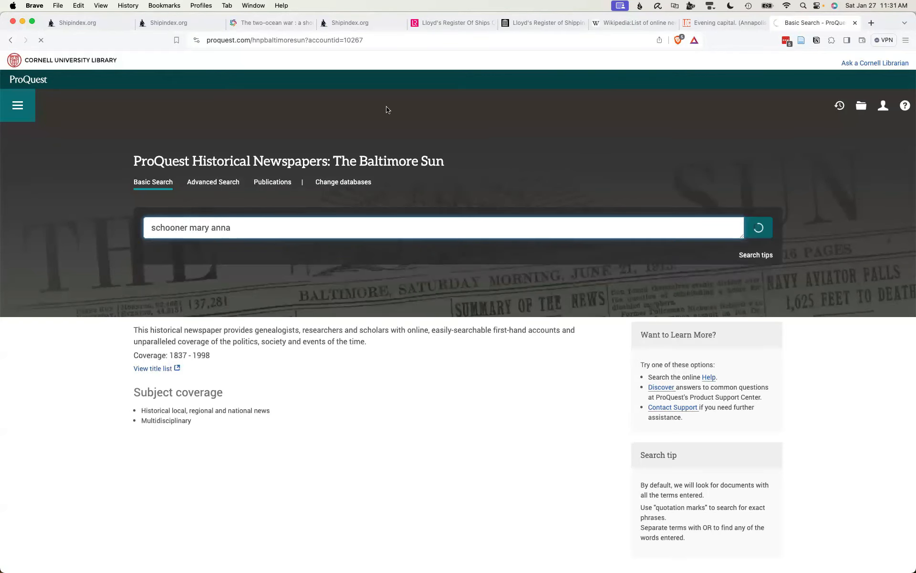
left_click(758, 227)
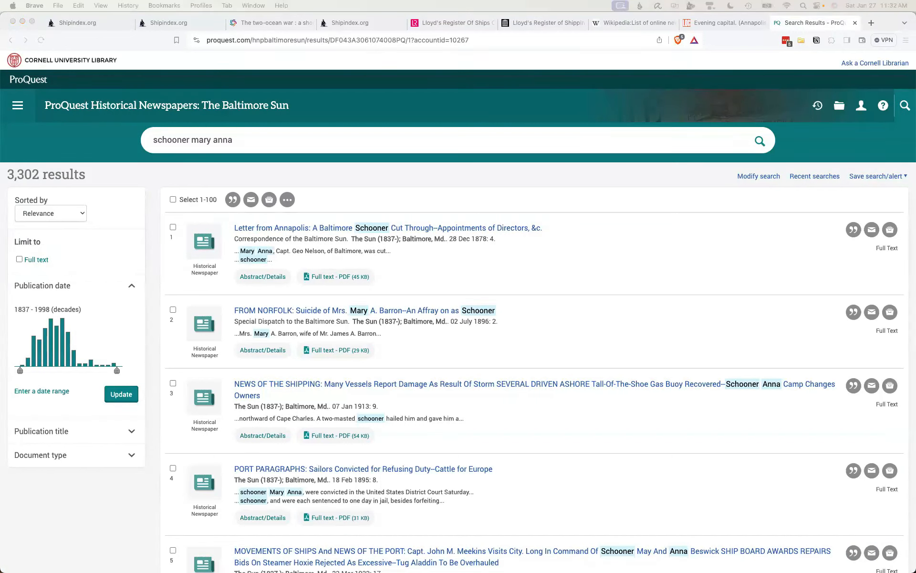
Open cdnc.ucr.edu in a new tab and open the featured Napa Valley Register 21 June 1880 issue
left_click(817, 23)
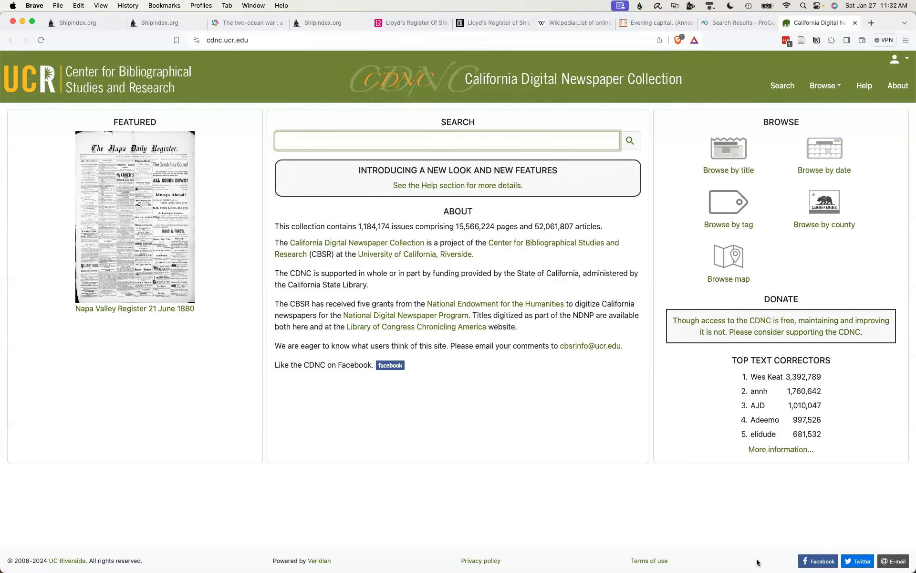
left_click(445, 139)
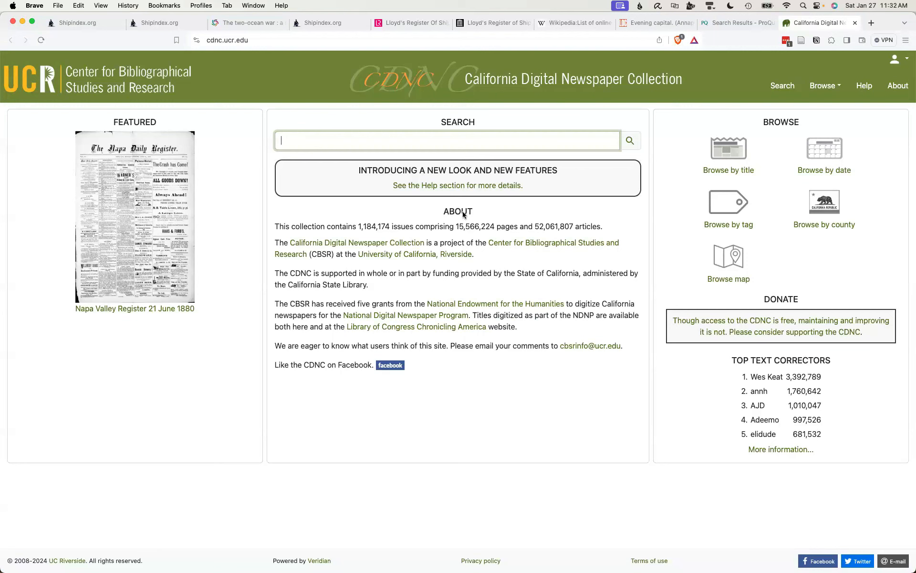
left_click(446, 140)
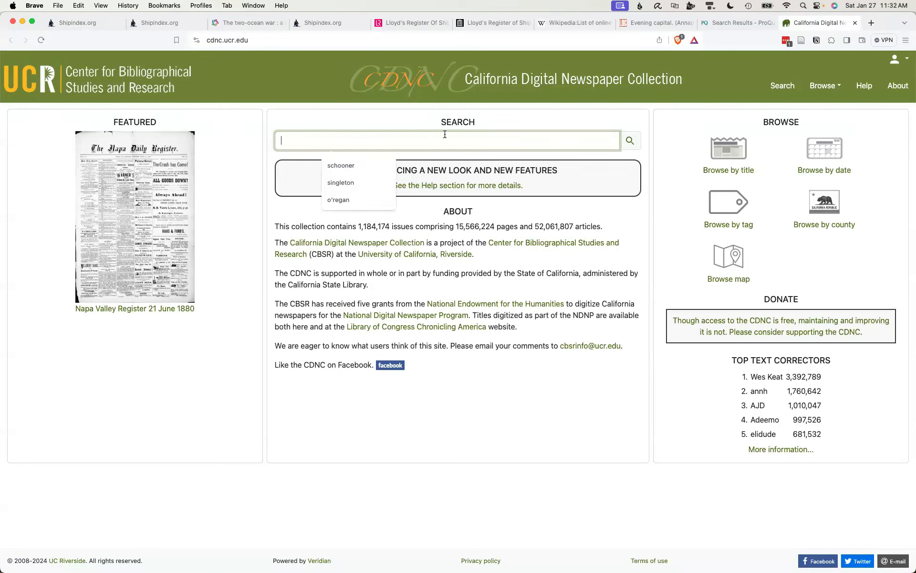
mouse_move(119, 193)
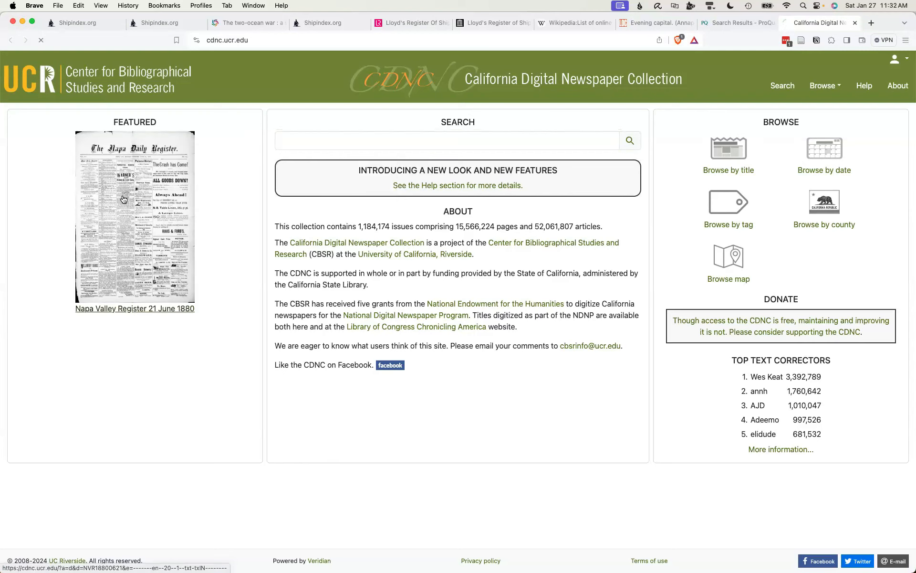
left_click(134, 217)
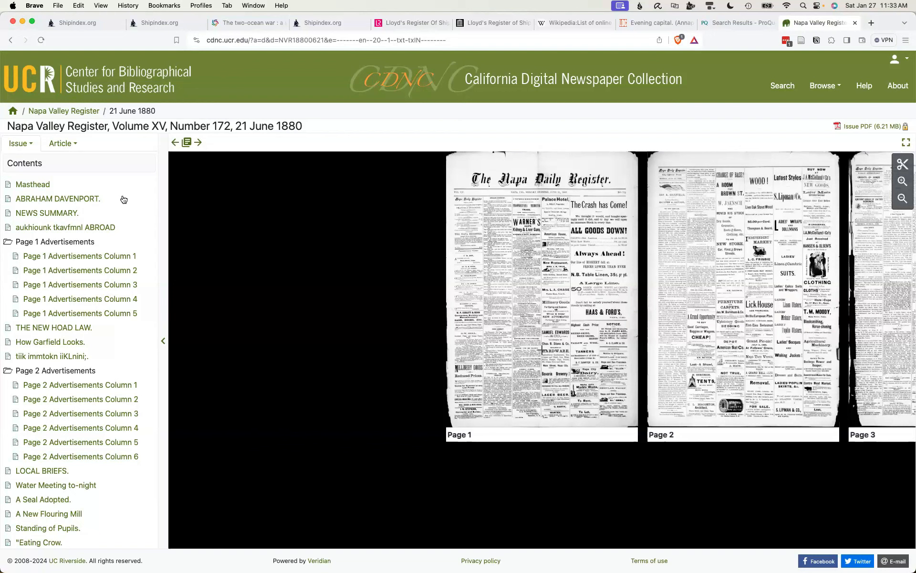
left_click(485, 263)
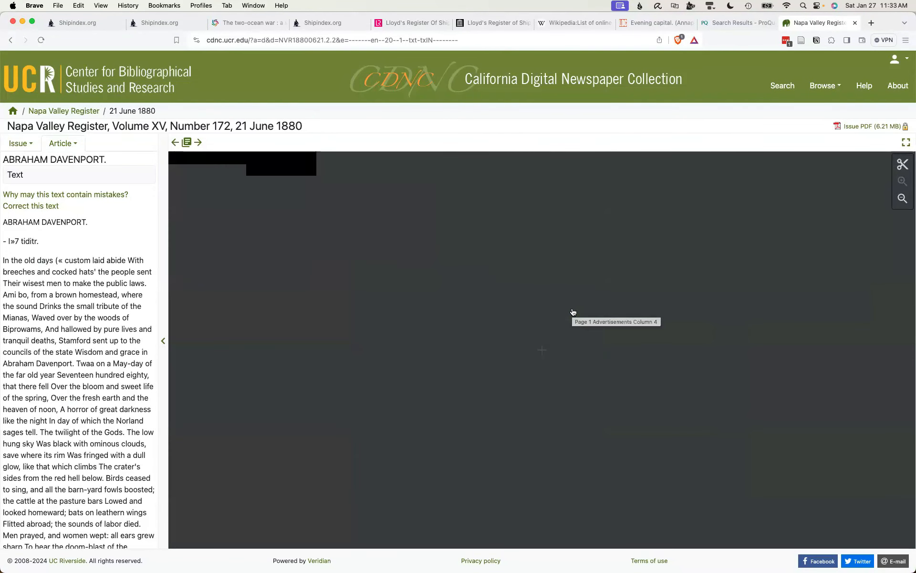
mouse_move(491, 275)
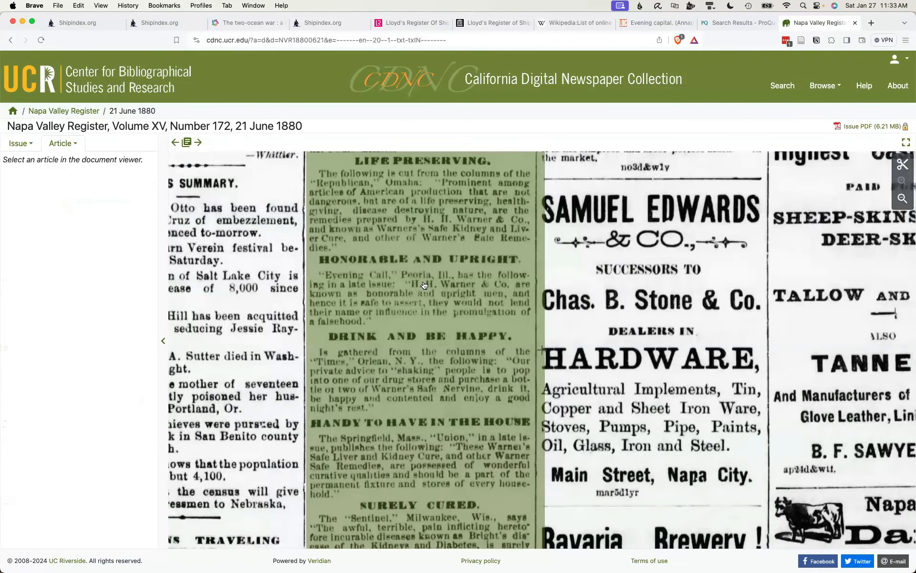
Pan the Napa Valley Register page to the Abraham Davenport article and its OCR text
scroll("down", 3)
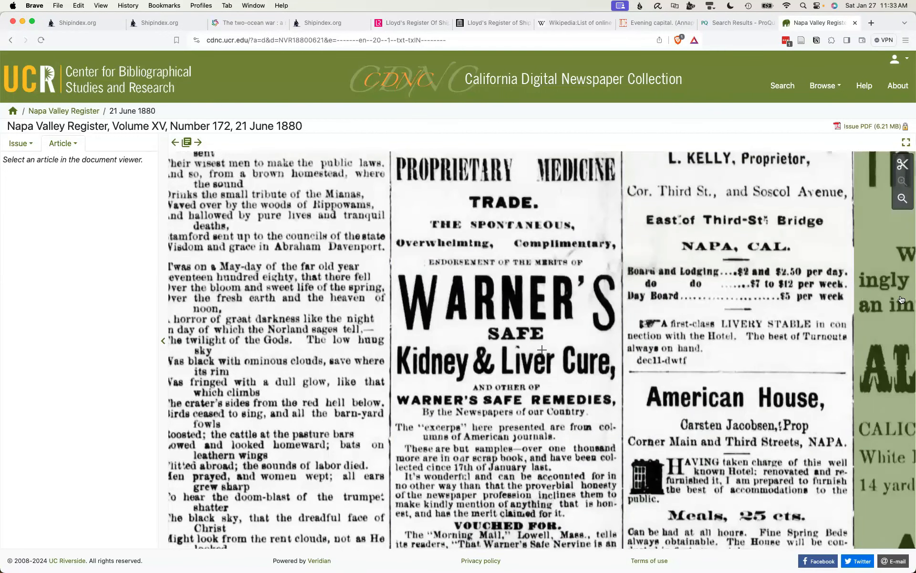
mouse_move(902, 298)
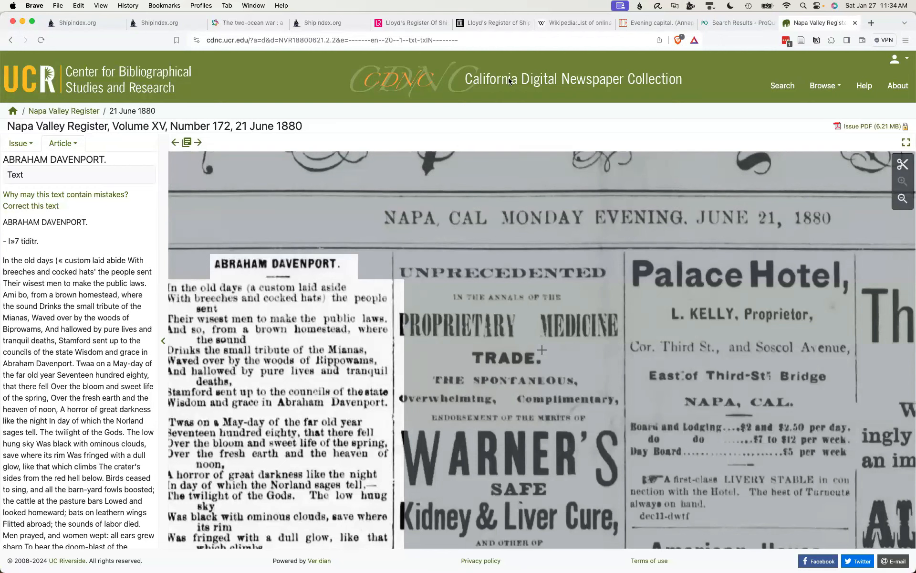
mouse_move(509, 80)
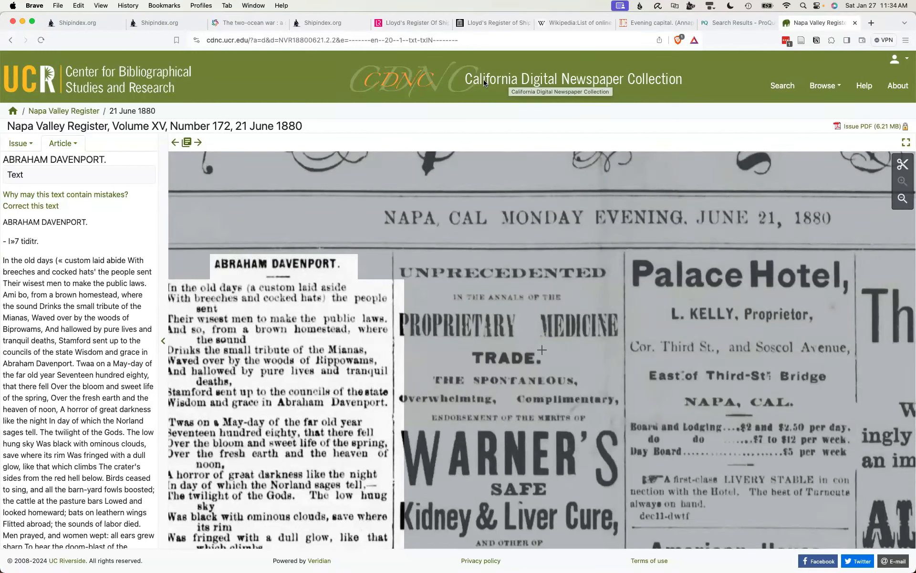
mouse_move(241, 466)
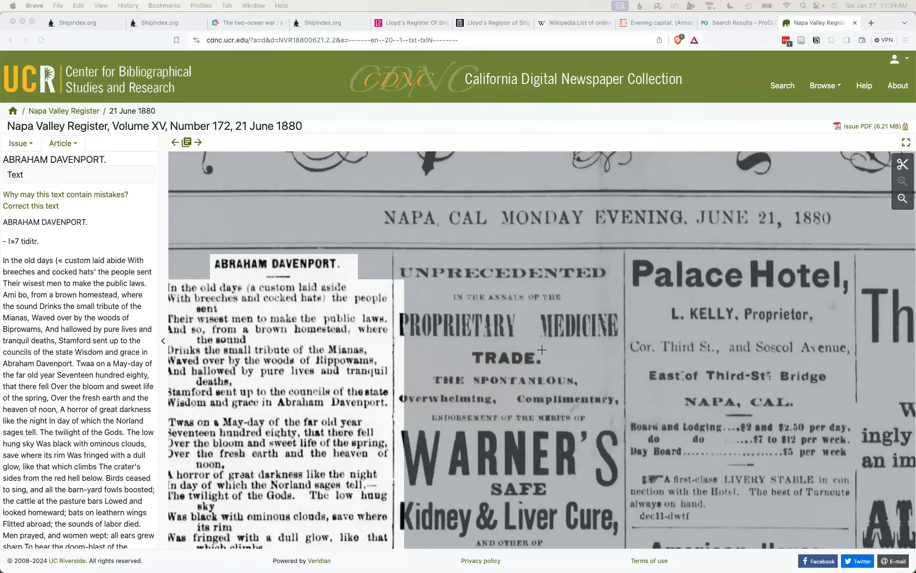
Switch to the Cornell Daily Sun archive tab showing the 10 September 1985 issue
left_click(818, 22)
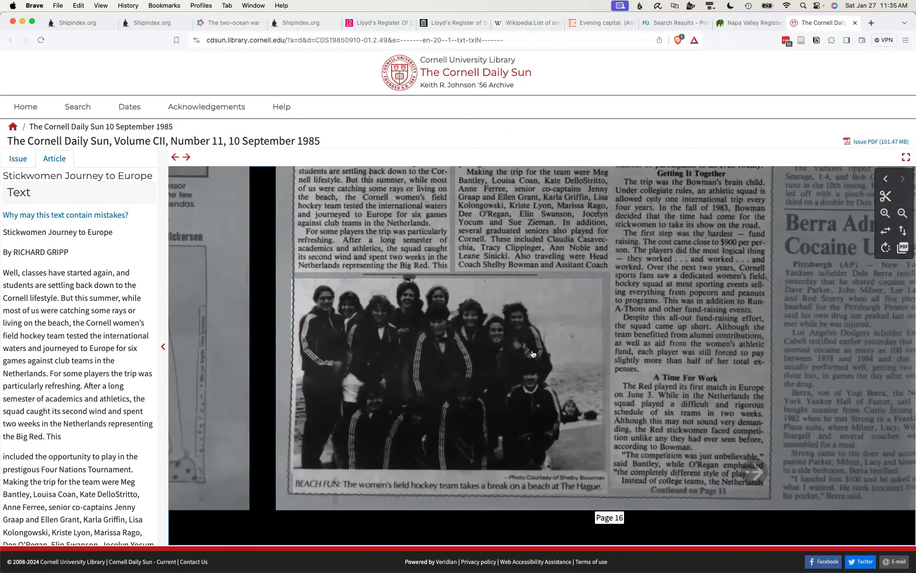
mouse_move(578, 403)
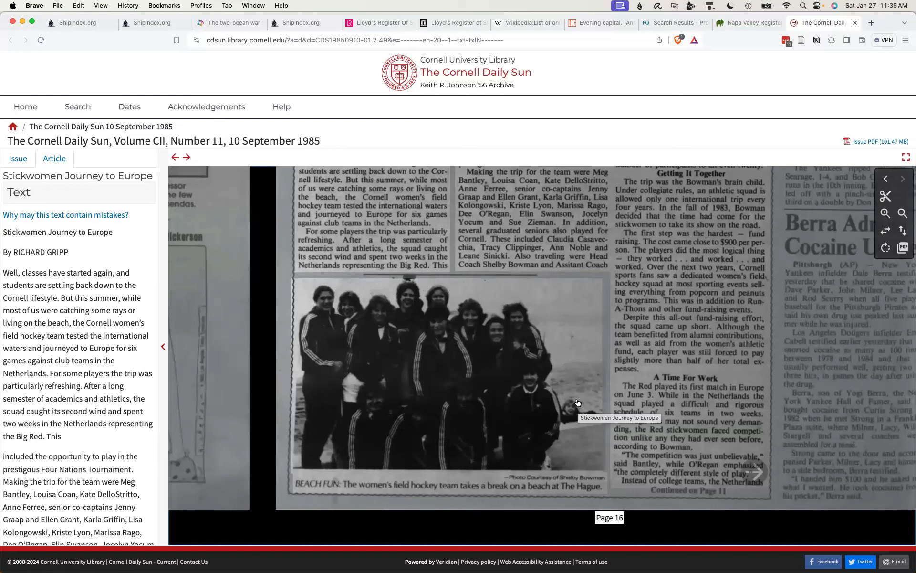
mouse_move(672, 402)
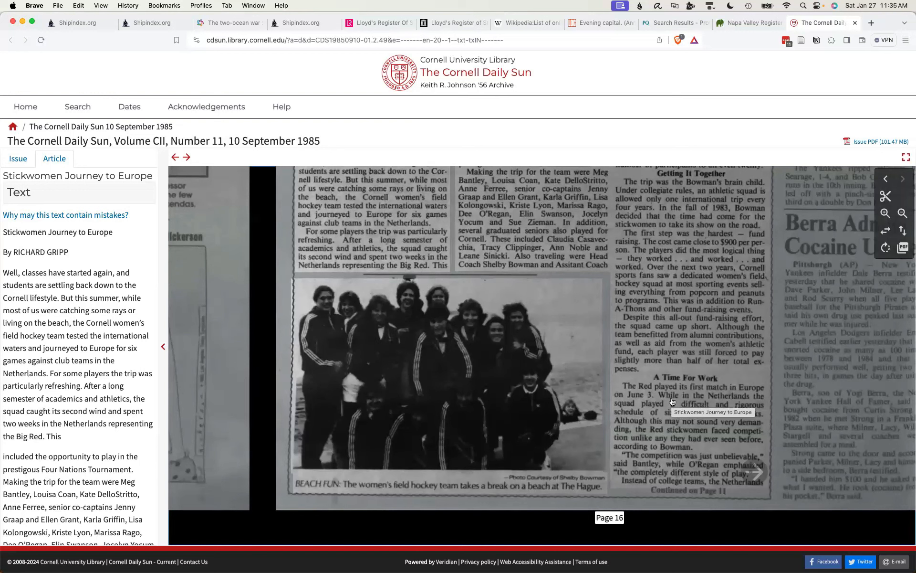
mouse_move(671, 341)
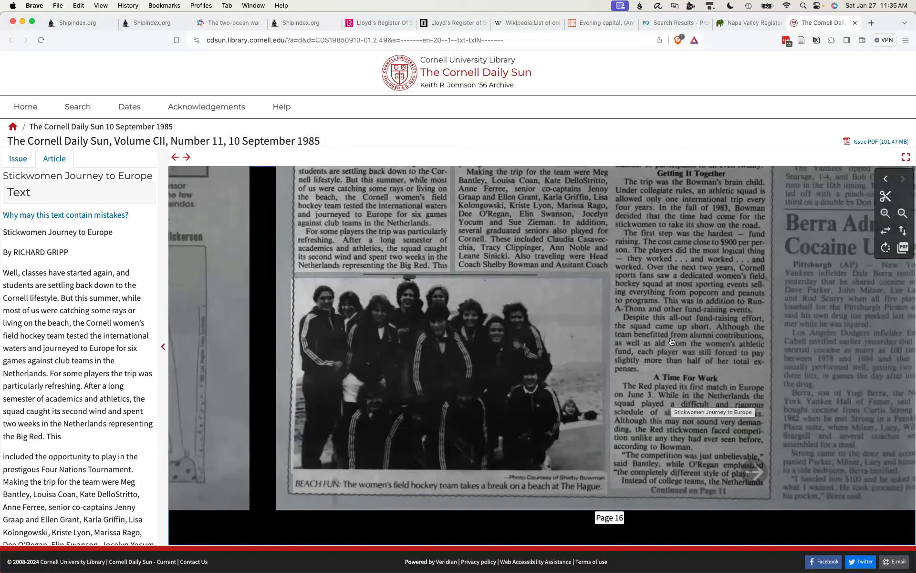
mouse_move(376, 407)
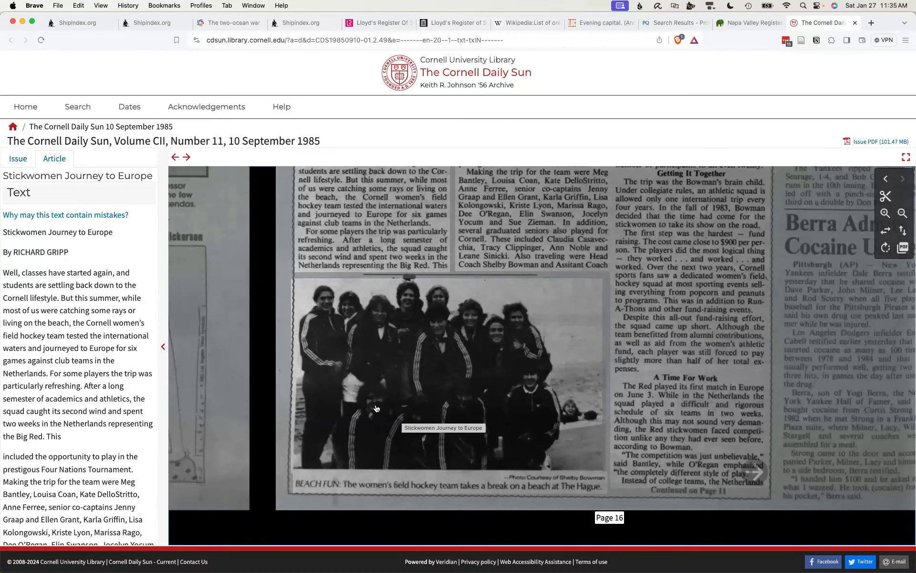
mouse_move(477, 394)
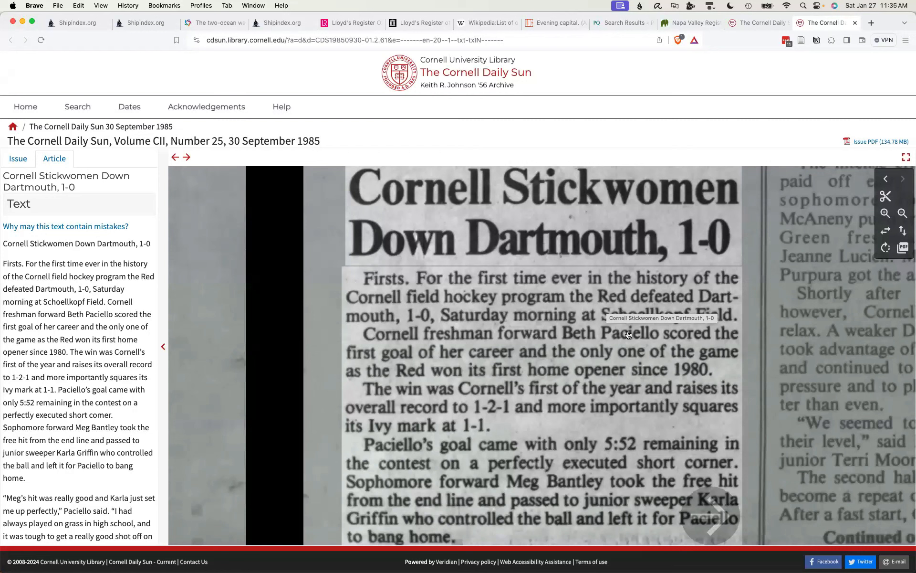
mouse_move(531, 368)
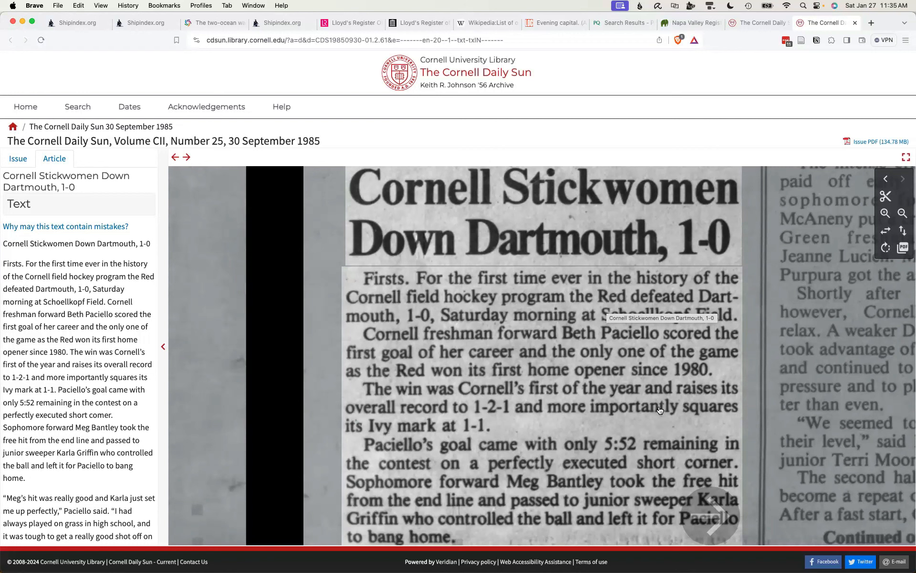
mouse_move(718, 511)
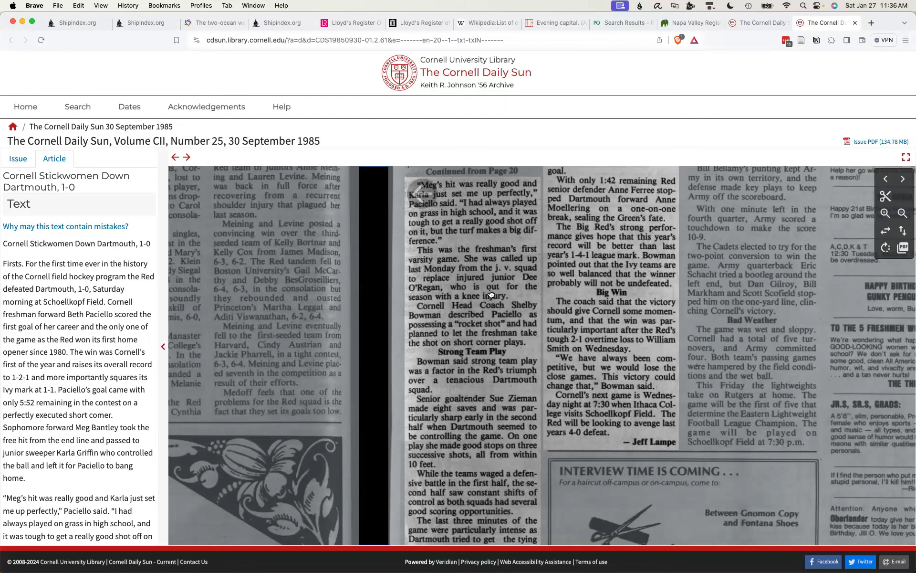
mouse_move(225, 100)
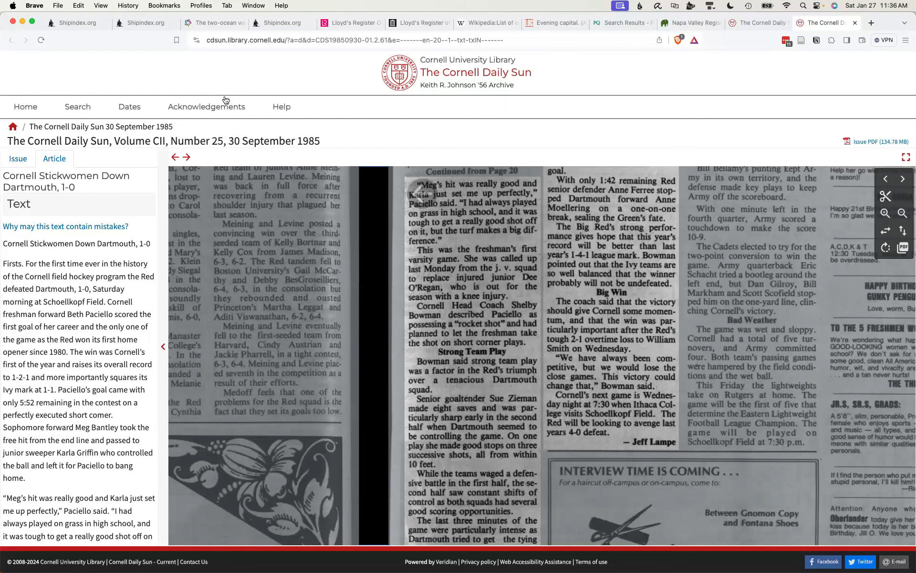
Browse the archive by Dates down to the 1940s and open the March 1943 issues
left_click(129, 106)
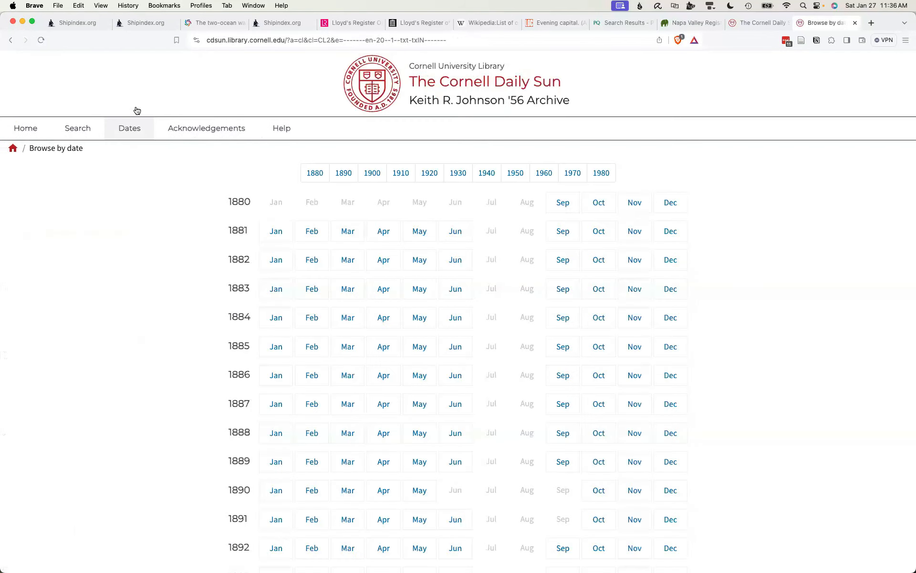
scroll("down", 3)
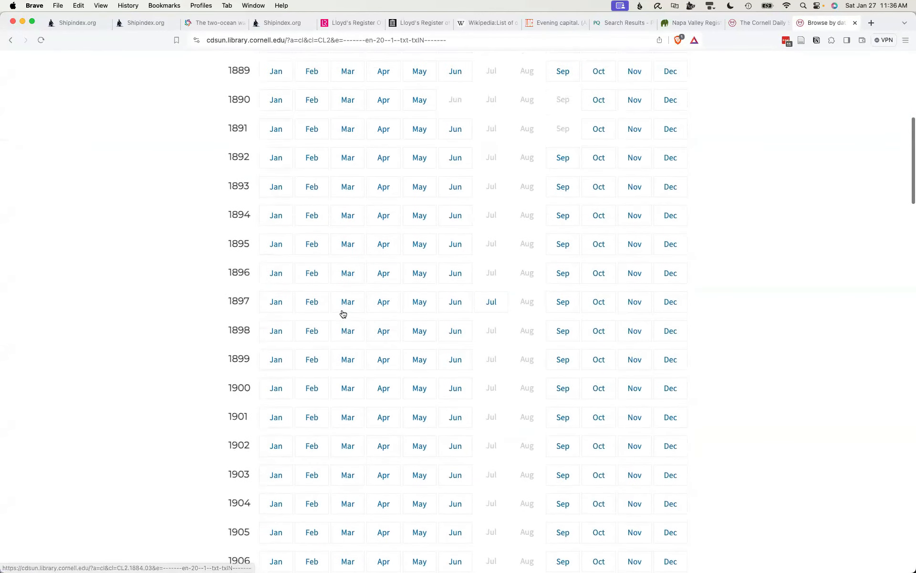
scroll("down", 3)
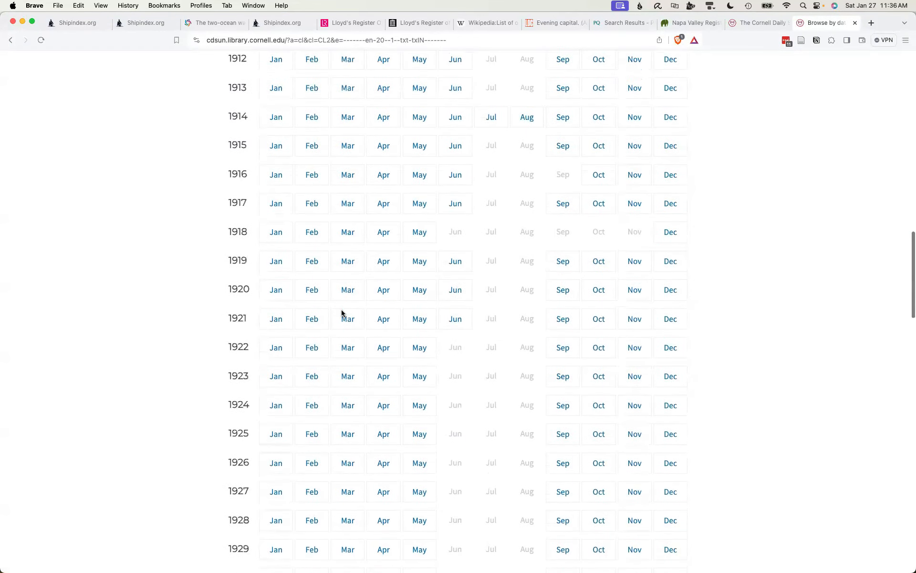
scroll("down", 3)
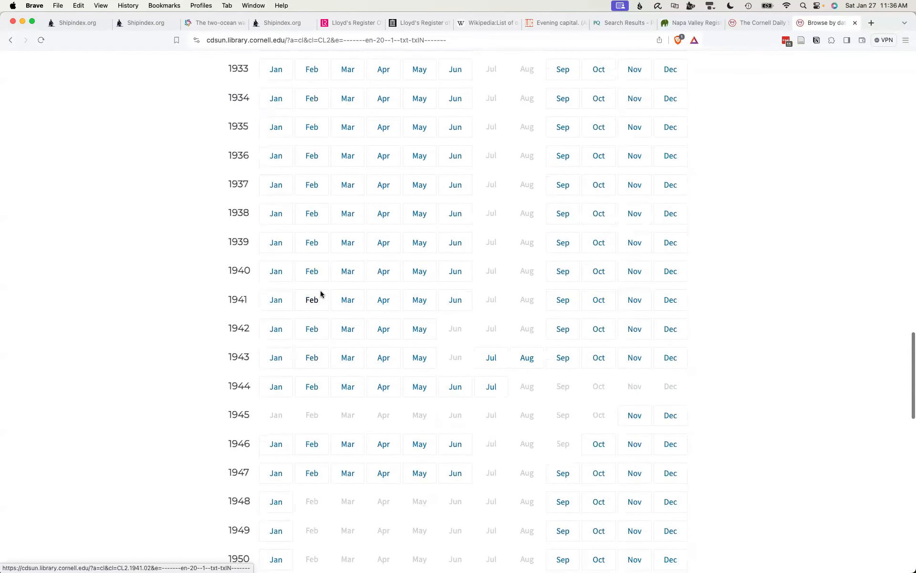
mouse_move(309, 418)
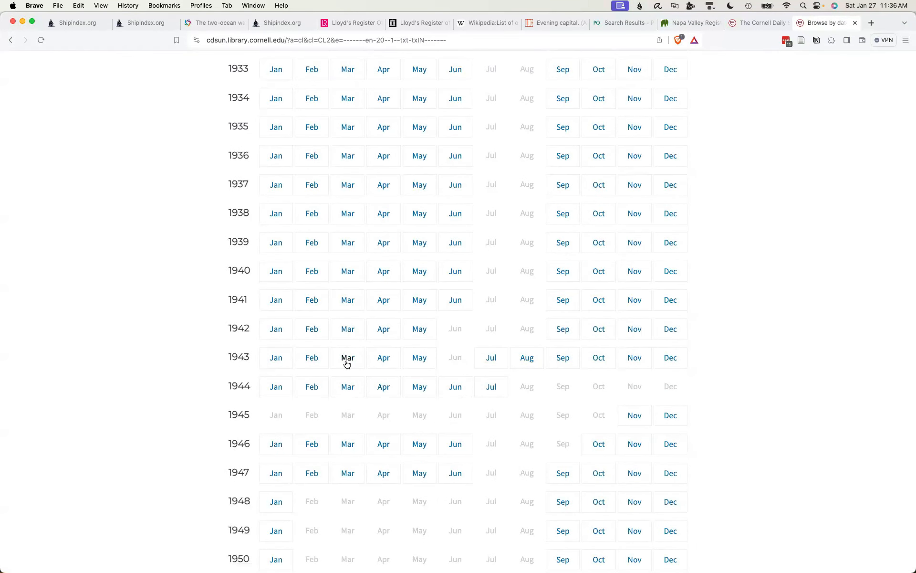
left_click(348, 357)
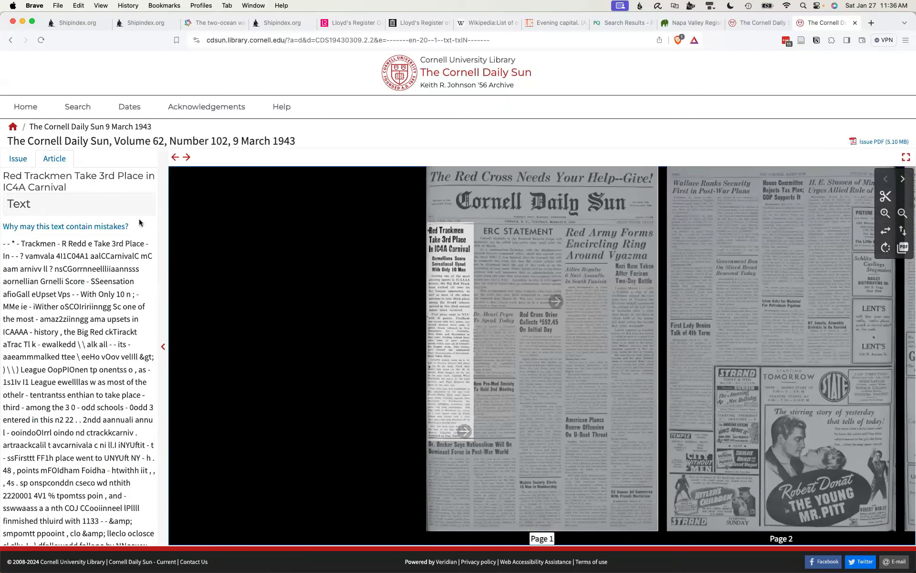
Select the opening lines of the 'Red Trackmen Take 3rd Place' article's garbled OCR text
left_click_drag(29, 243, 23, 380)
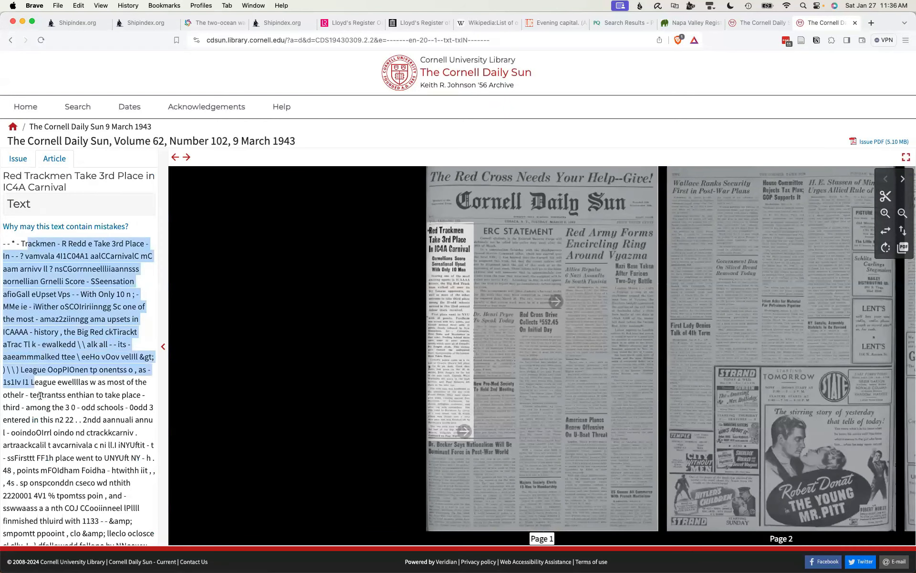